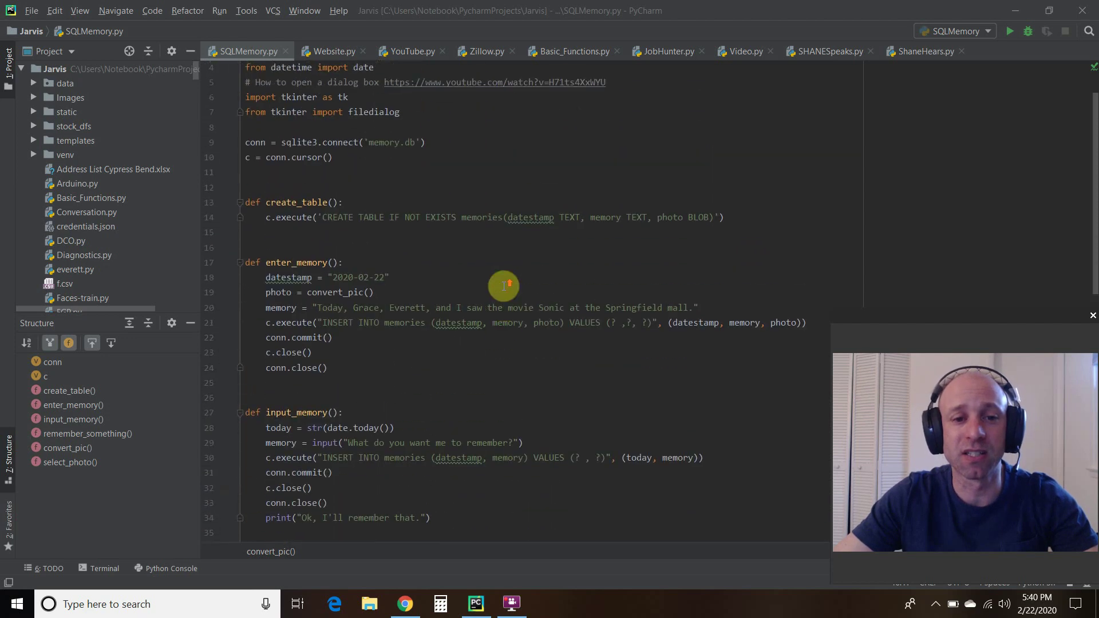
Switch to Chrome and highlight the word BLOB in the search-result definition.
{"action": "scroll", "scroll_direction": "down", "scroll_amount": 3}
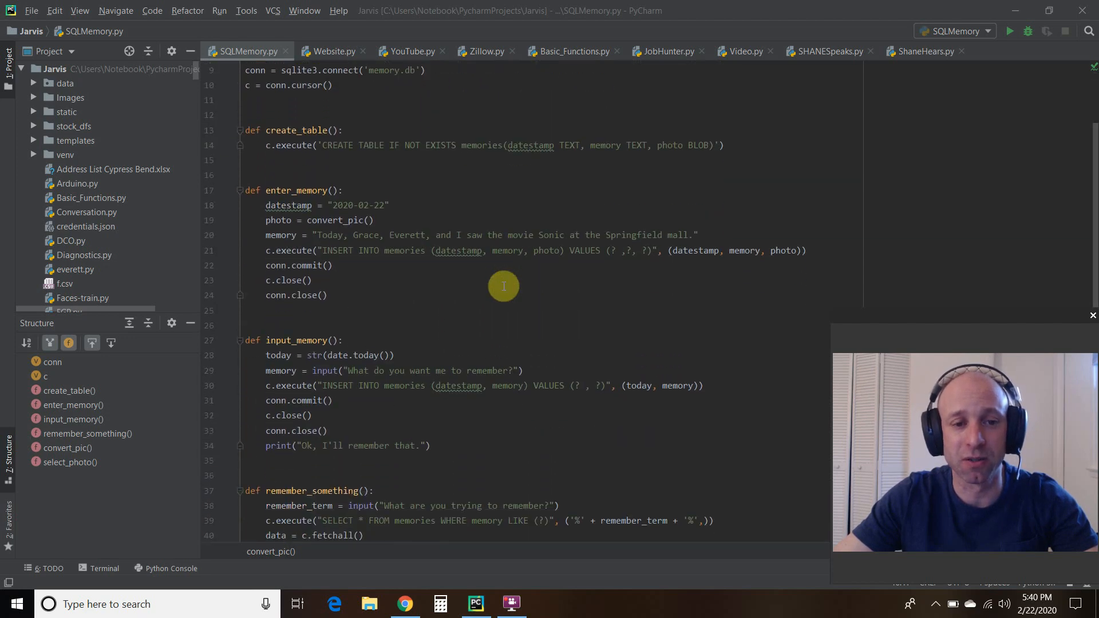
{"action": "mouse_move", "coordinate": [387, 73]}
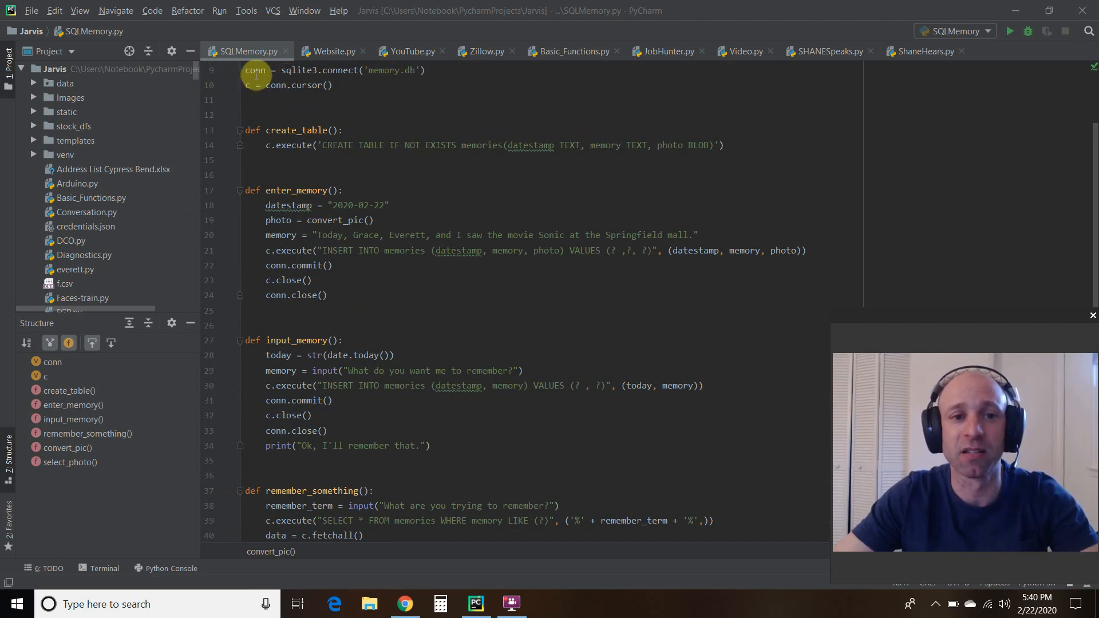
{"action": "mouse_move", "coordinate": [331, 85]}
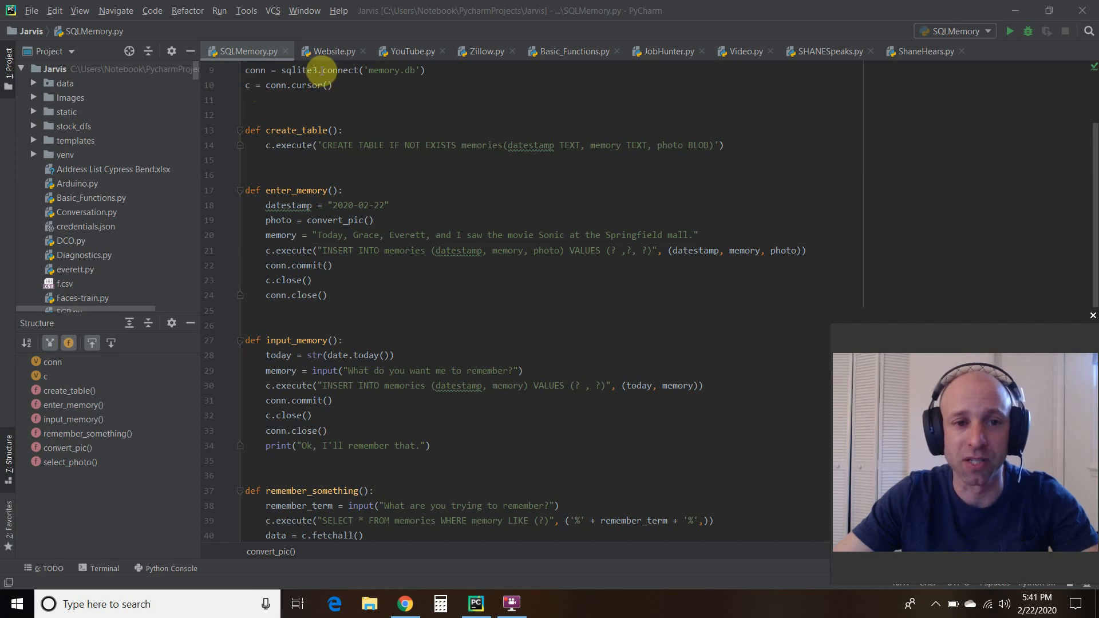
{"action": "mouse_move", "coordinate": [277, 129]}
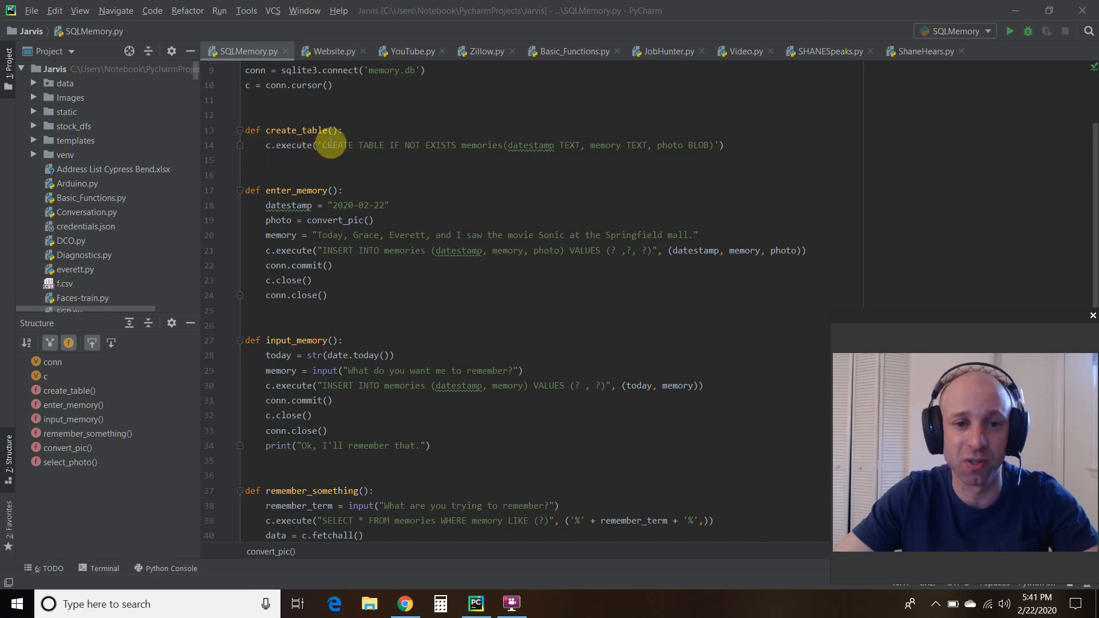
{"action": "mouse_move", "coordinate": [462, 146]}
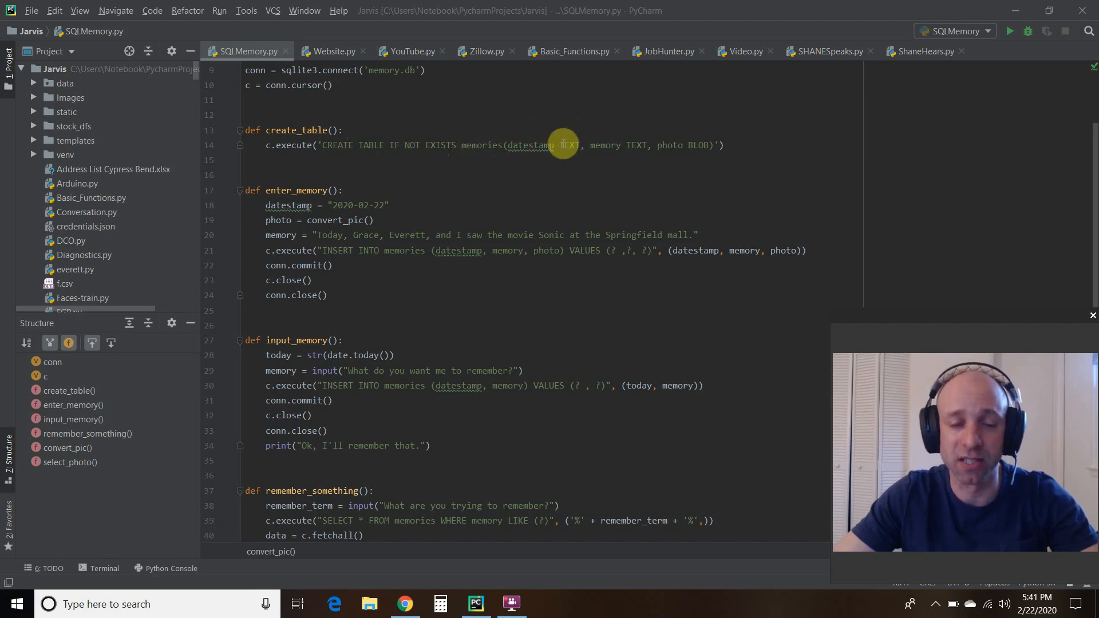
{"action": "mouse_move", "coordinate": [634, 145]}
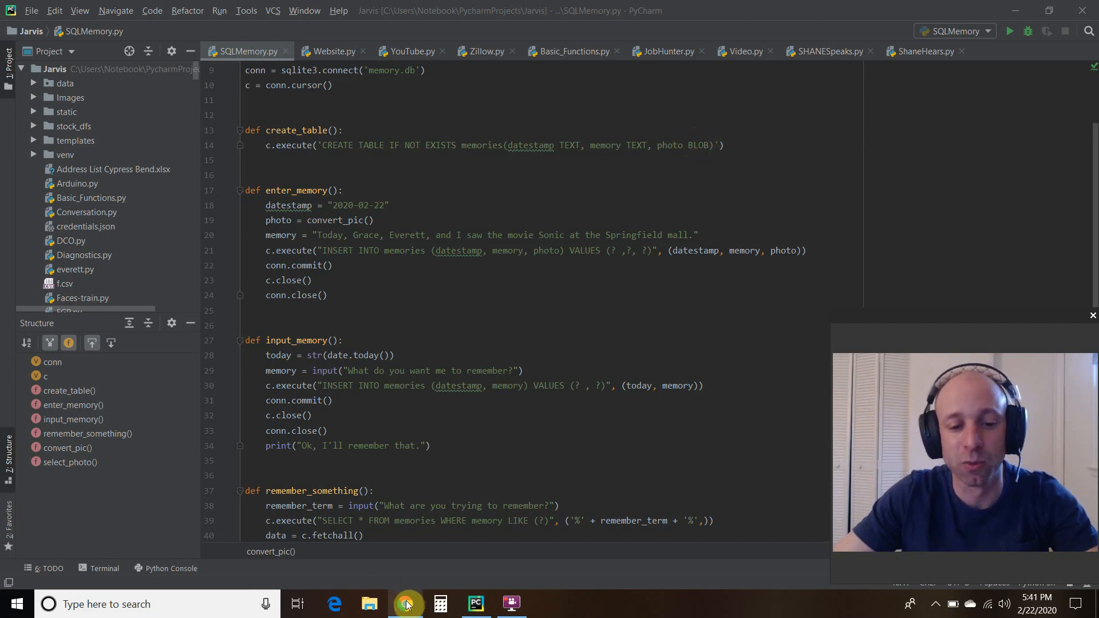
{"action": "left_click", "coordinate": [406, 603]}
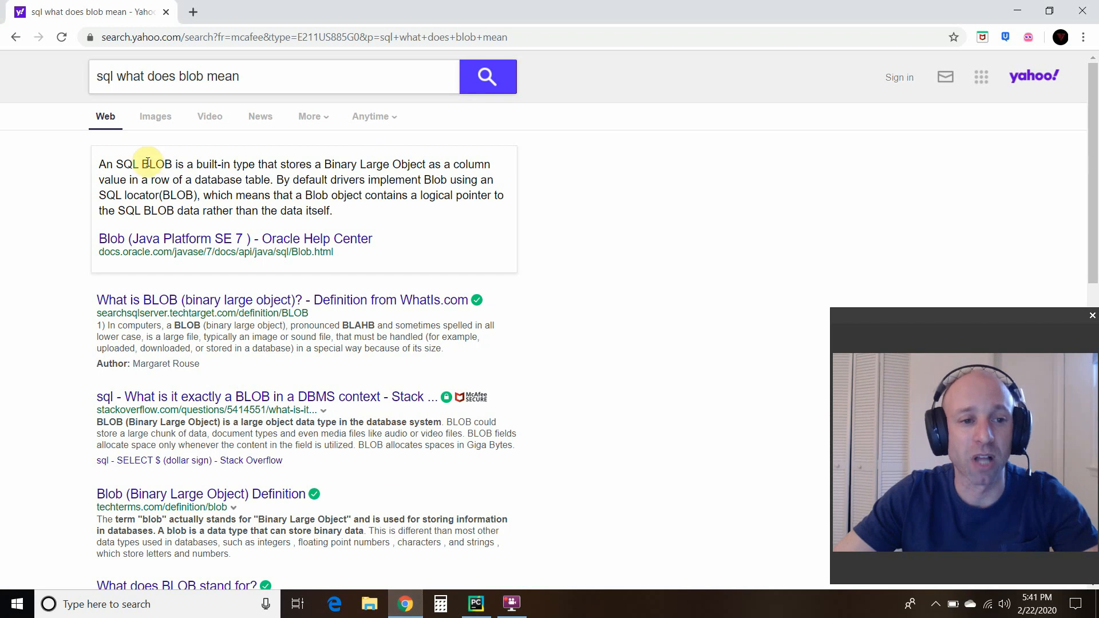
{"action": "double_click", "coordinate": [154, 163]}
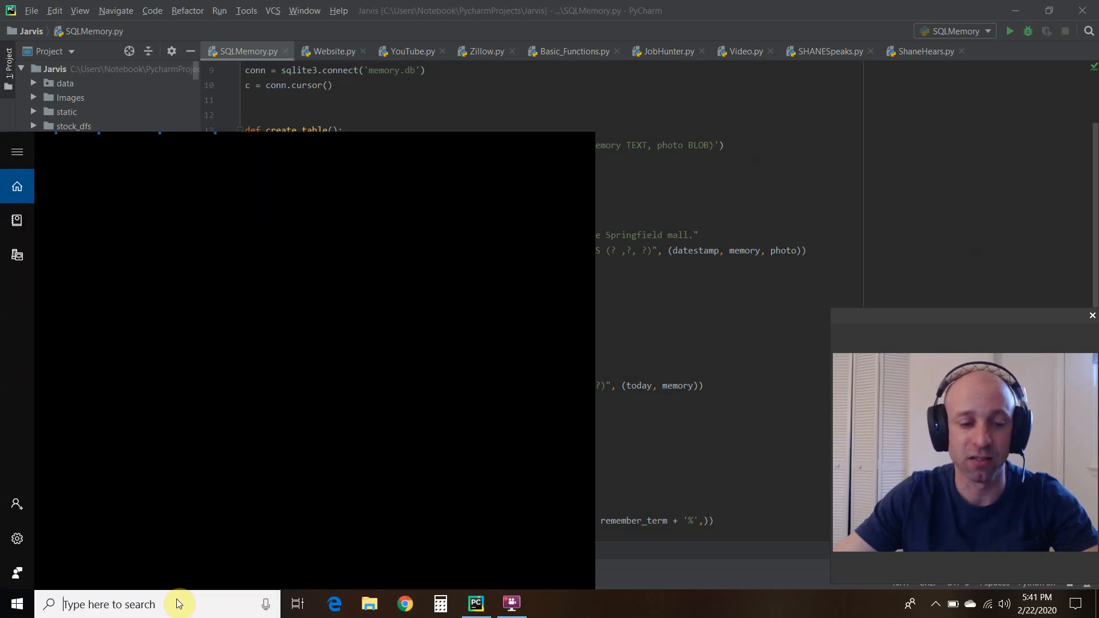
Search Windows for 'memory', open memory.db in DB Browser and select the memories table.
{"action": "type", "text": "memory"}
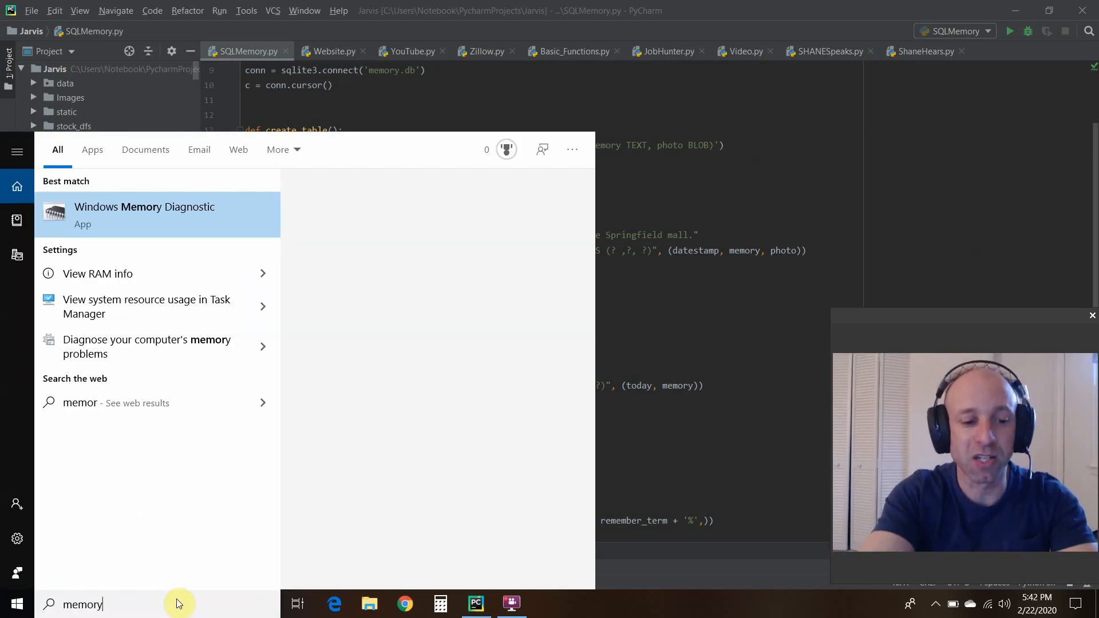
{"action": "key", "text": "Escape"}
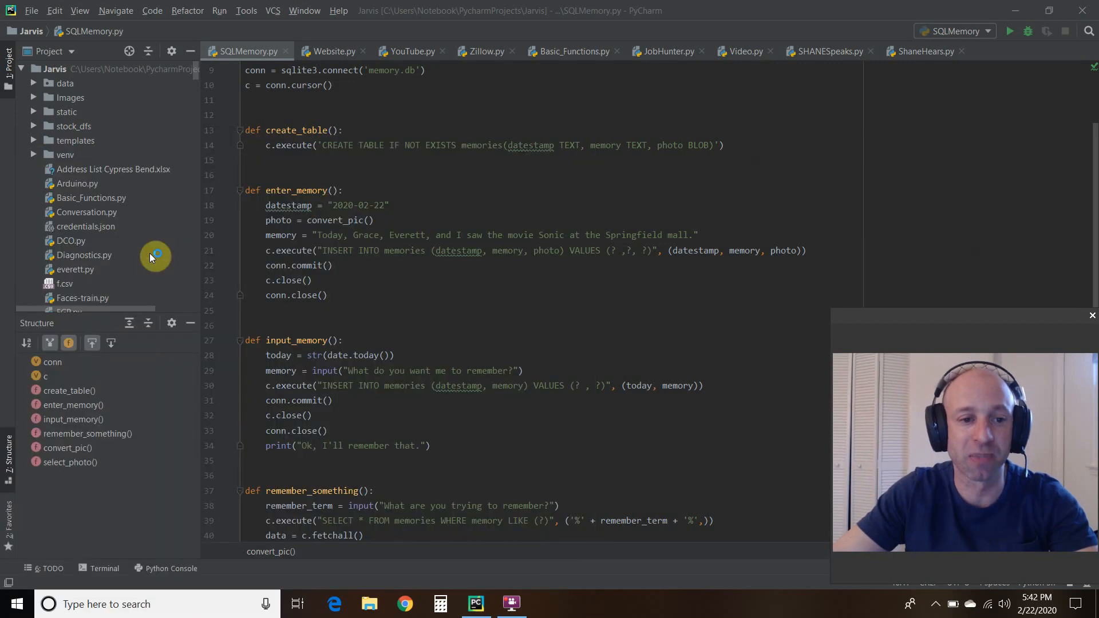
{"action": "mouse_move", "coordinate": [152, 258]}
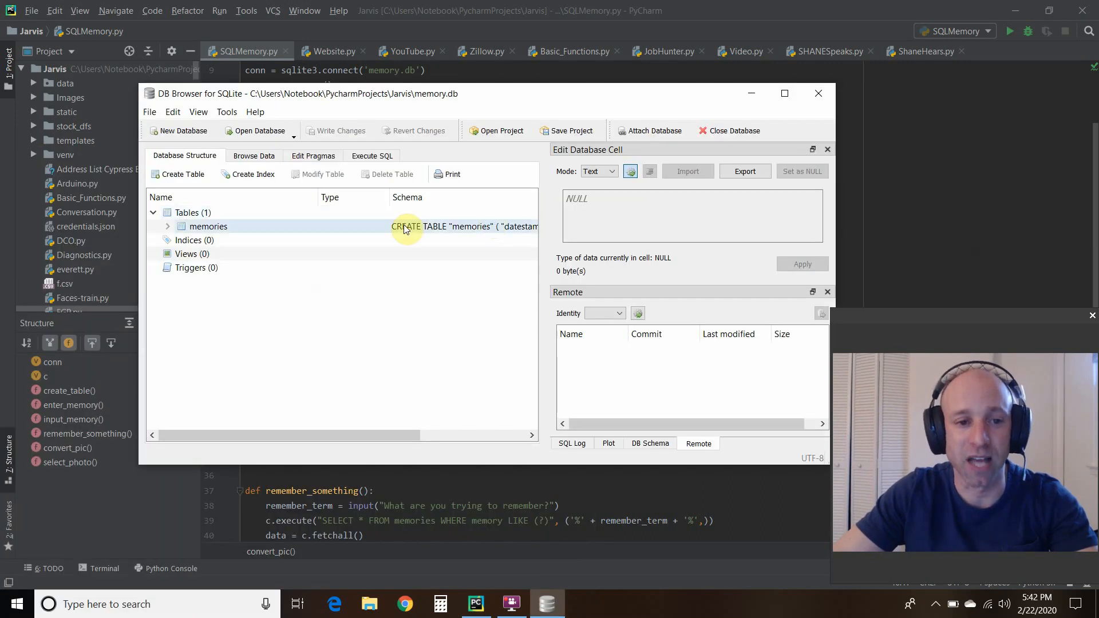
{"action": "left_click", "coordinate": [167, 225]}
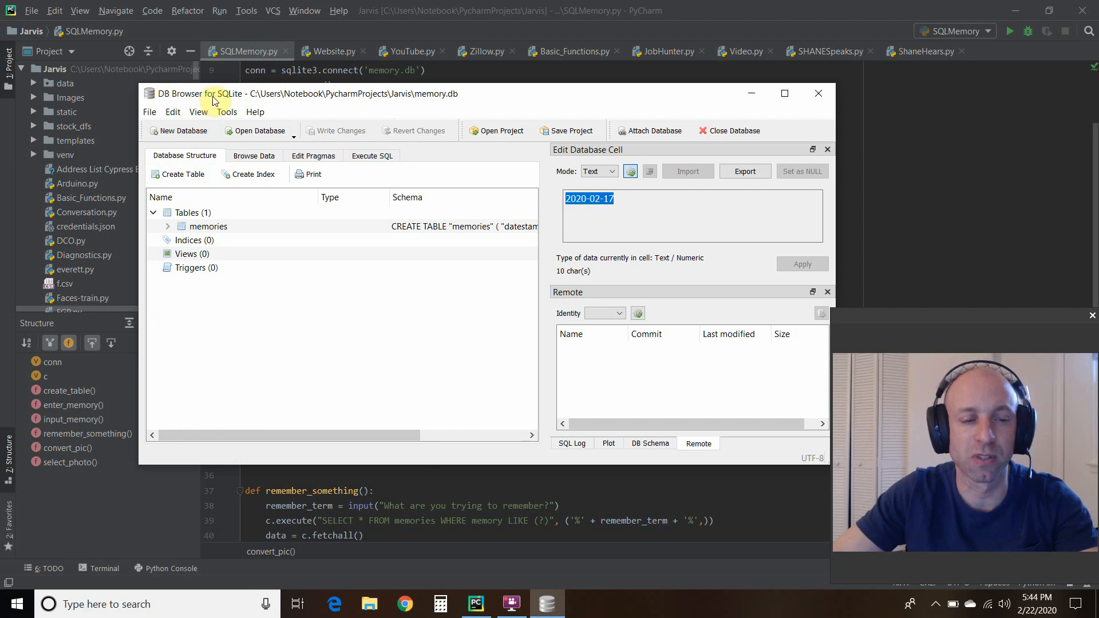
{"action": "mouse_move", "coordinate": [421, 202]}
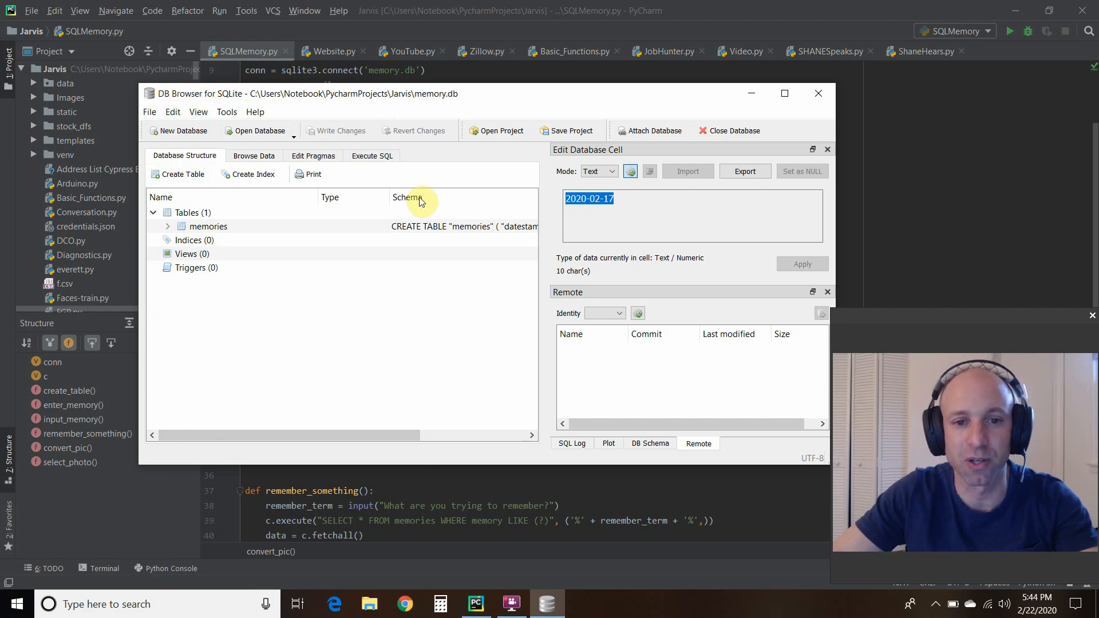
Review the memories table definition via Modify Table, cancel, then browse its rows.
{"action": "right_click", "coordinate": [208, 225]}
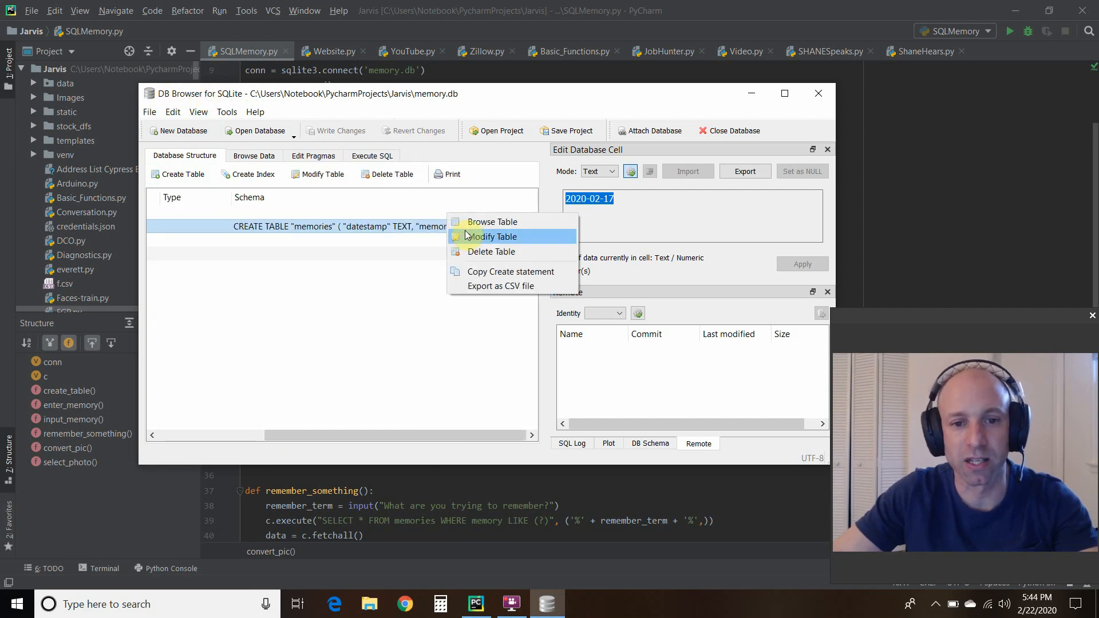
{"action": "left_click", "coordinate": [493, 236]}
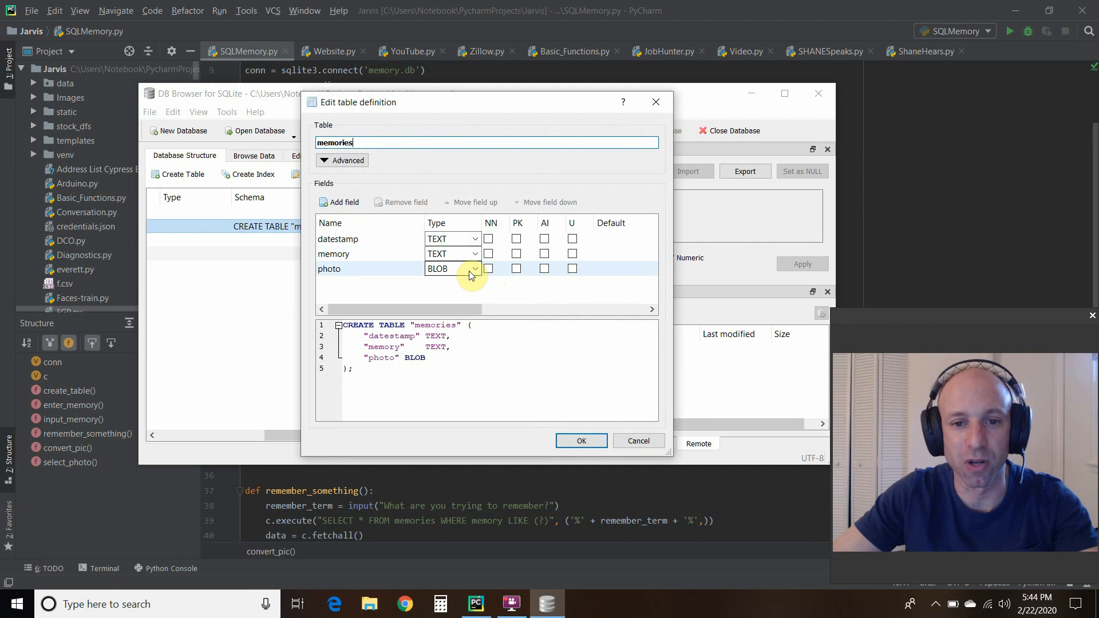
{"action": "mouse_move", "coordinate": [636, 398]}
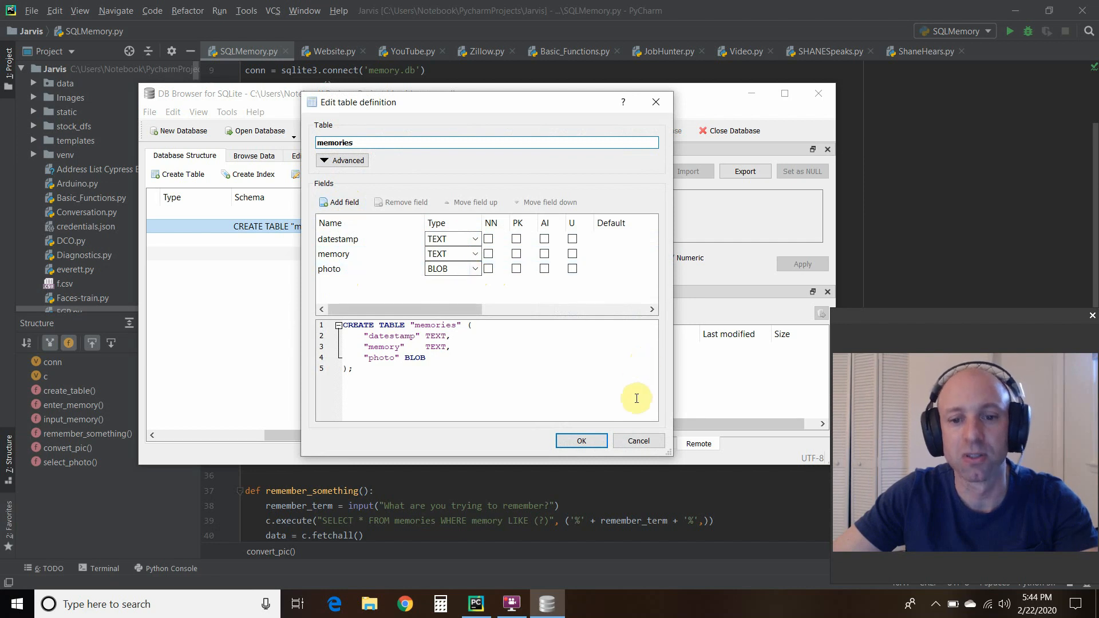
{"action": "left_click", "coordinate": [580, 439]}
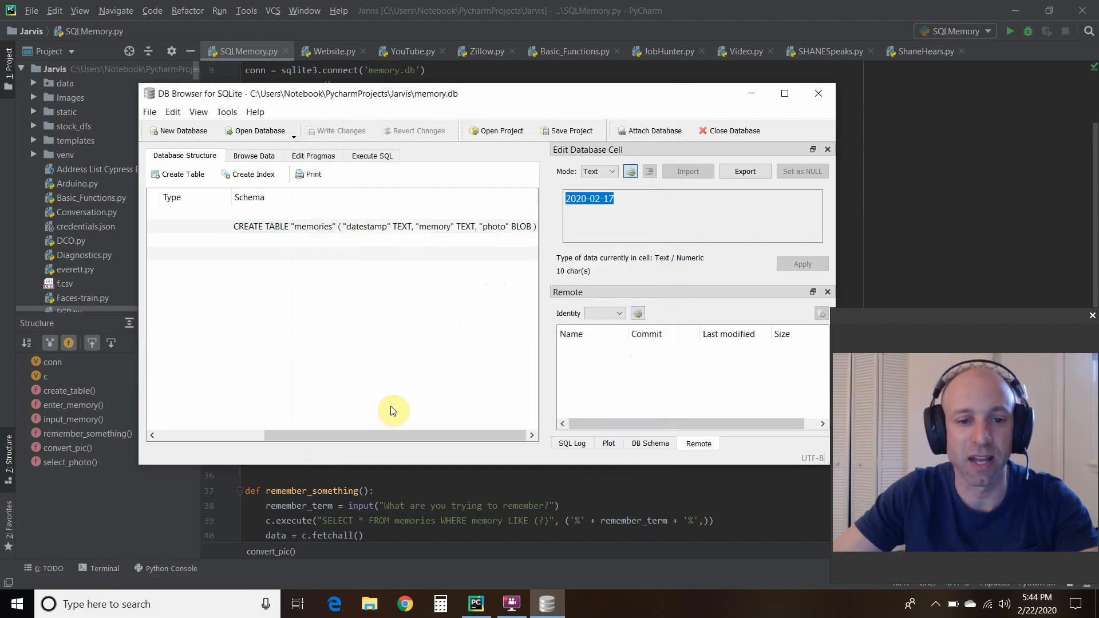
{"action": "left_click", "coordinate": [254, 156]}
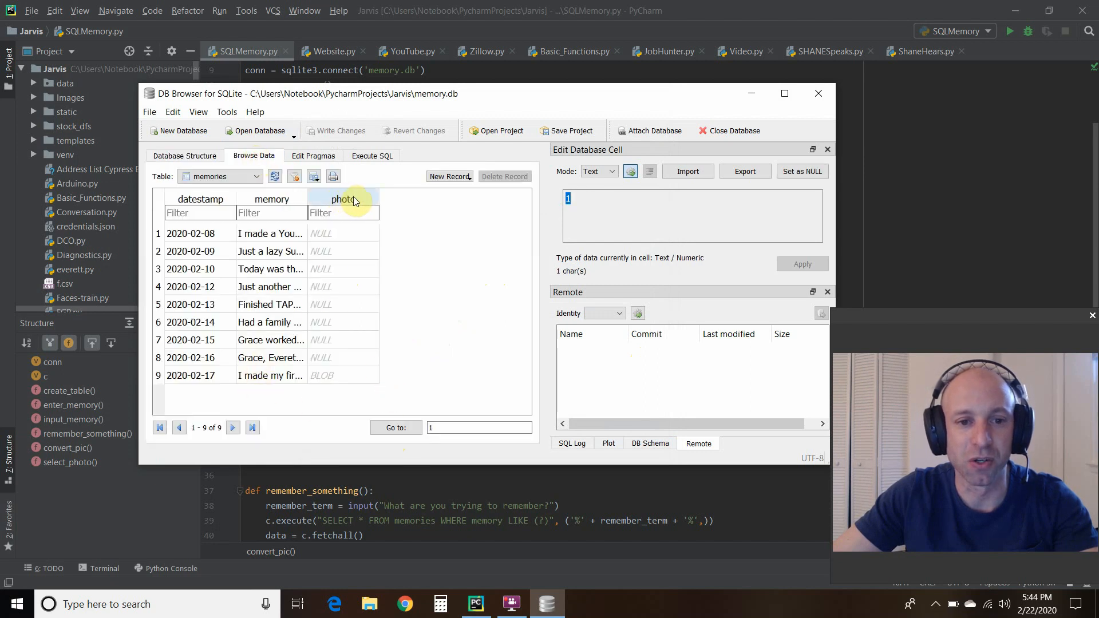
{"action": "mouse_move", "coordinate": [208, 382]}
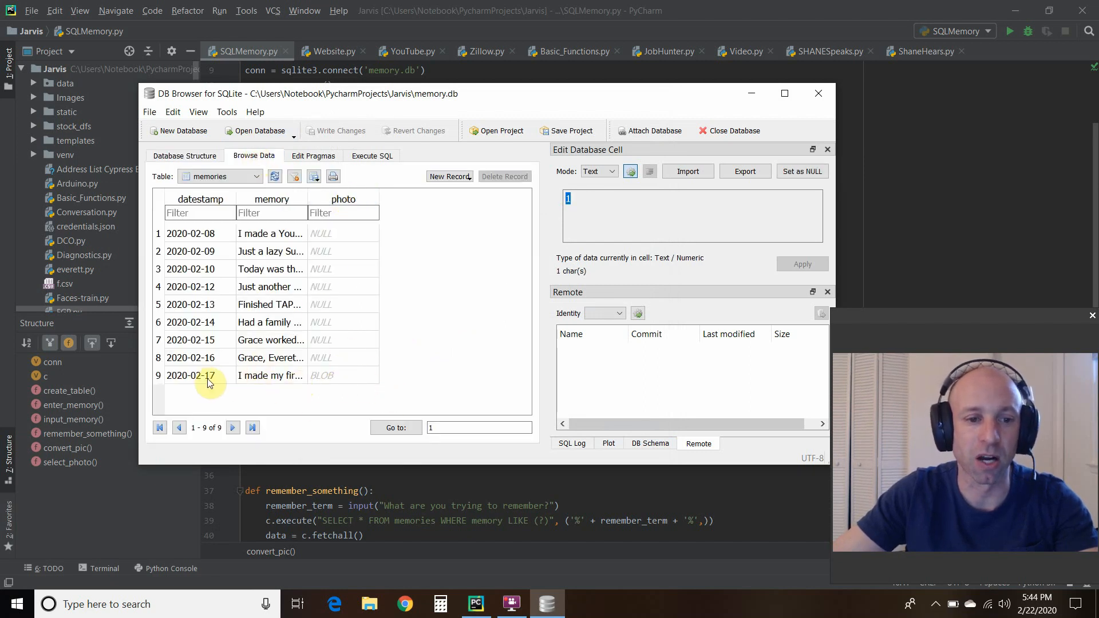
Return to PyCharm and scroll to the convert_pic function in SQLMemory.py.
{"action": "left_click", "coordinate": [819, 94]}
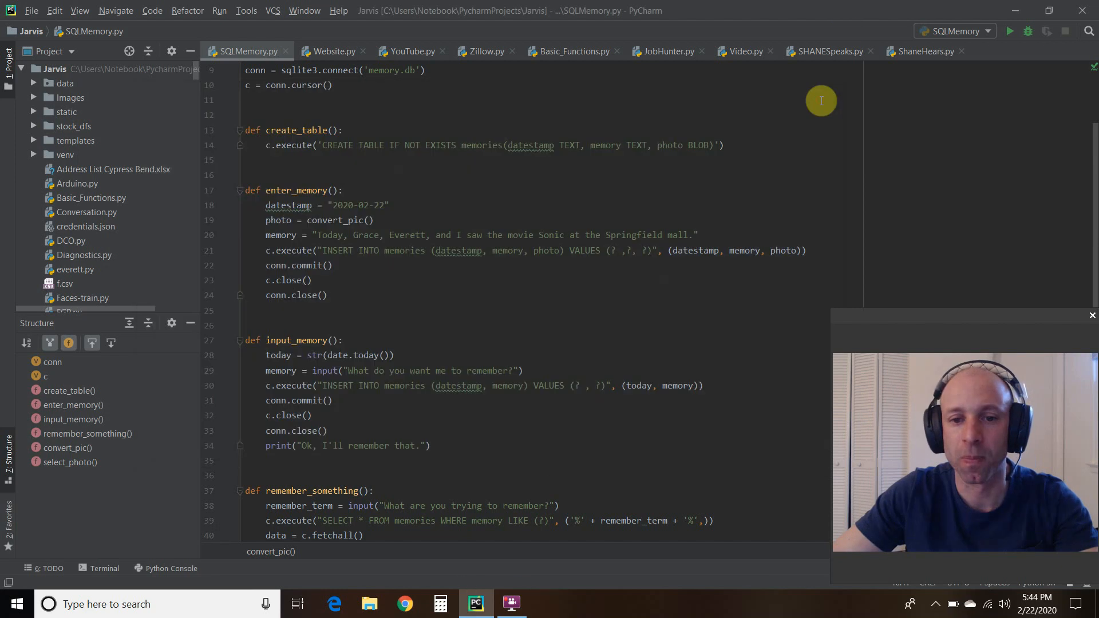
{"action": "mouse_move", "coordinate": [741, 141]}
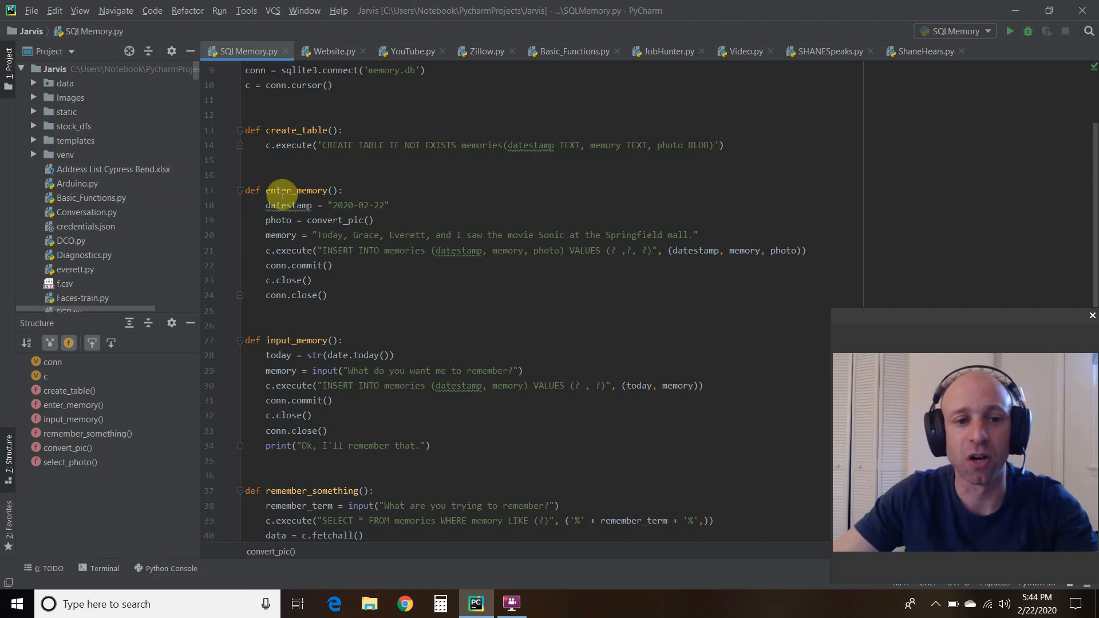
{"action": "mouse_move", "coordinate": [433, 176]}
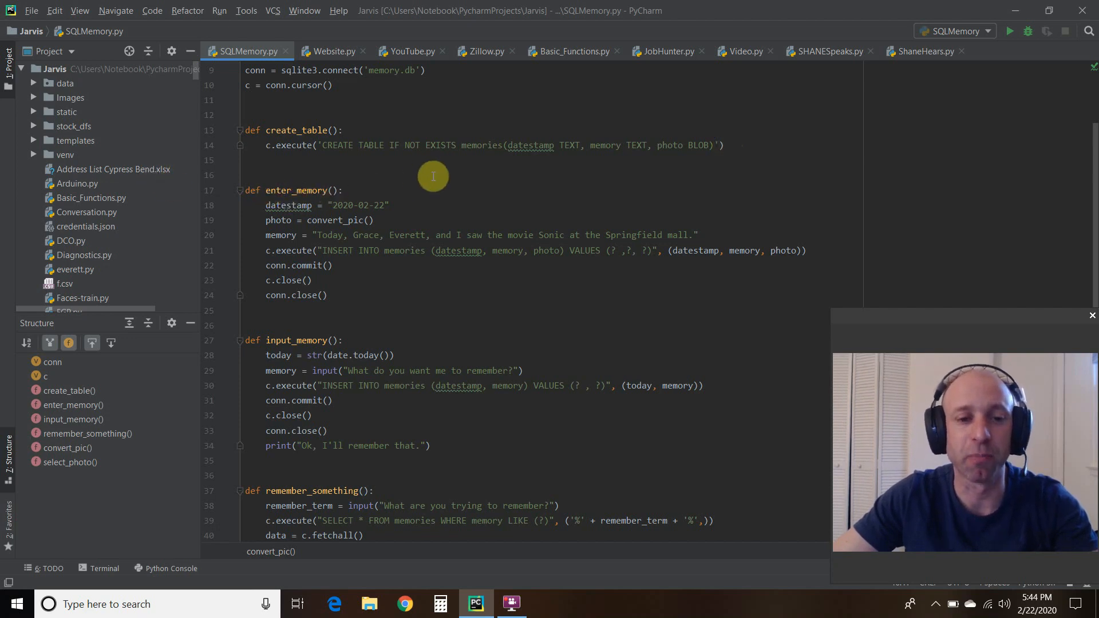
{"action": "mouse_move", "coordinate": [249, 207]}
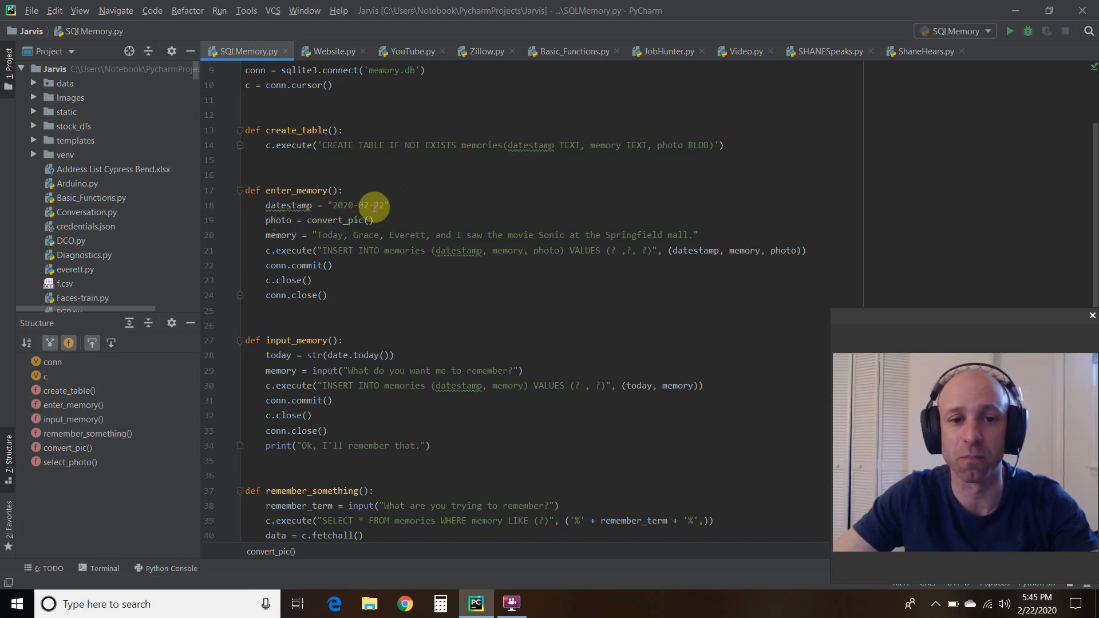
{"action": "scroll", "scroll_direction": "down", "scroll_amount": 3}
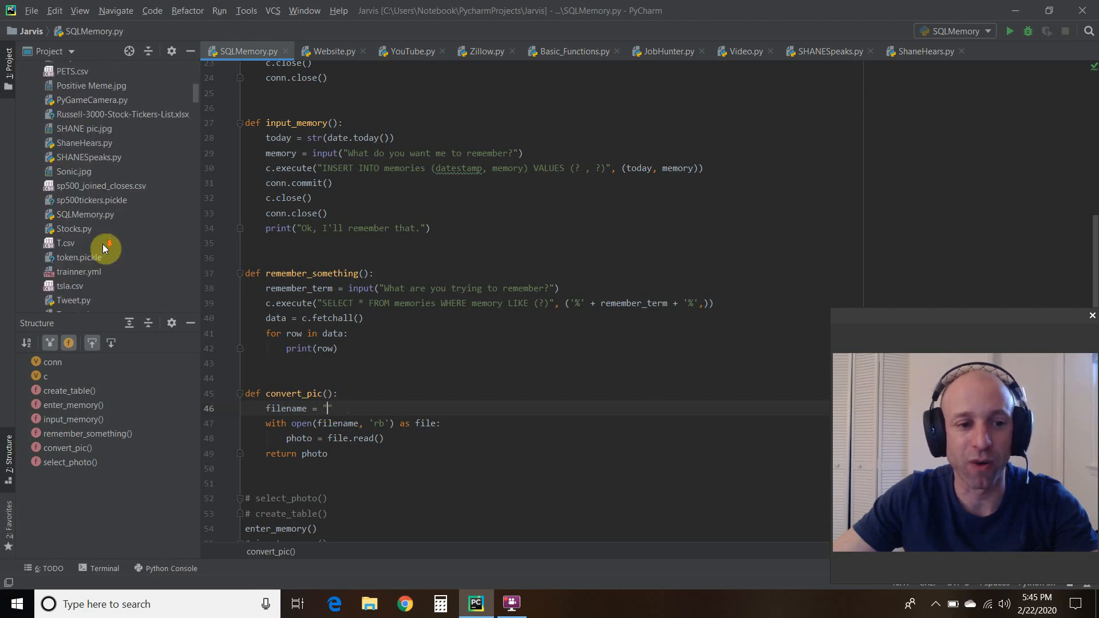
Reload the project folder from disk so Sonic.jpg appears in the file list.
{"action": "scroll", "scroll_direction": "down", "scroll_amount": 3}
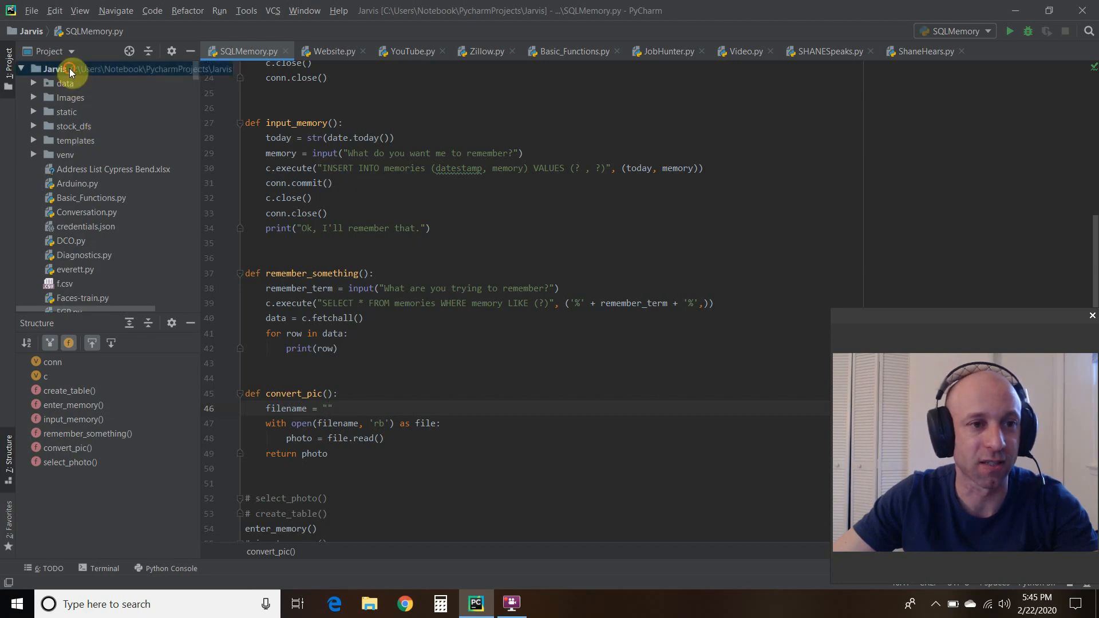
{"action": "right_click", "coordinate": [64, 155]}
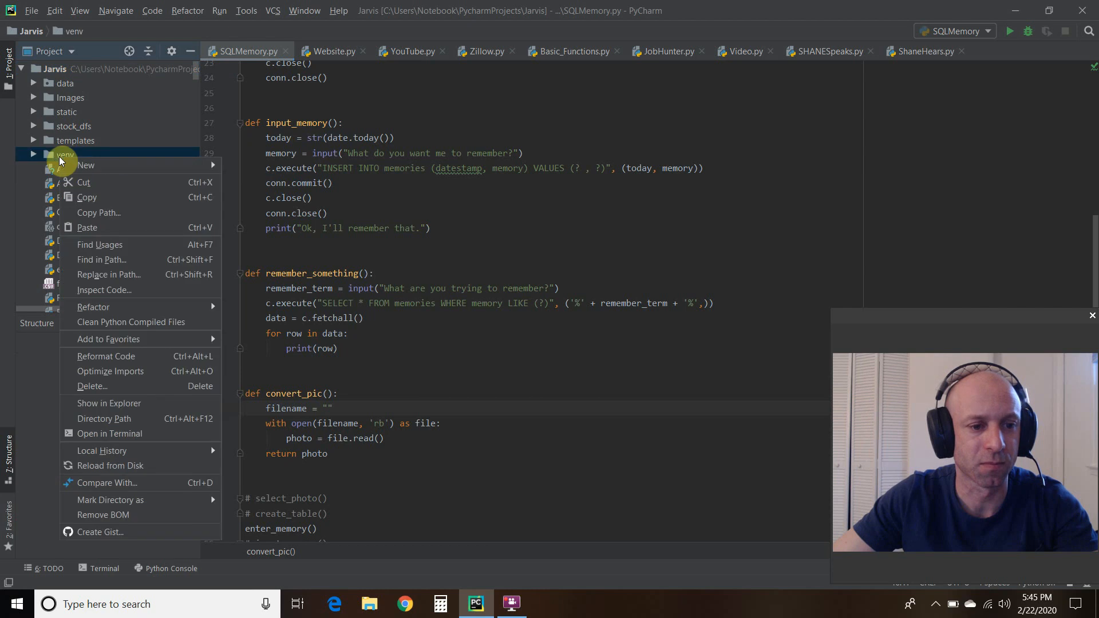
{"action": "mouse_move", "coordinate": [117, 465]}
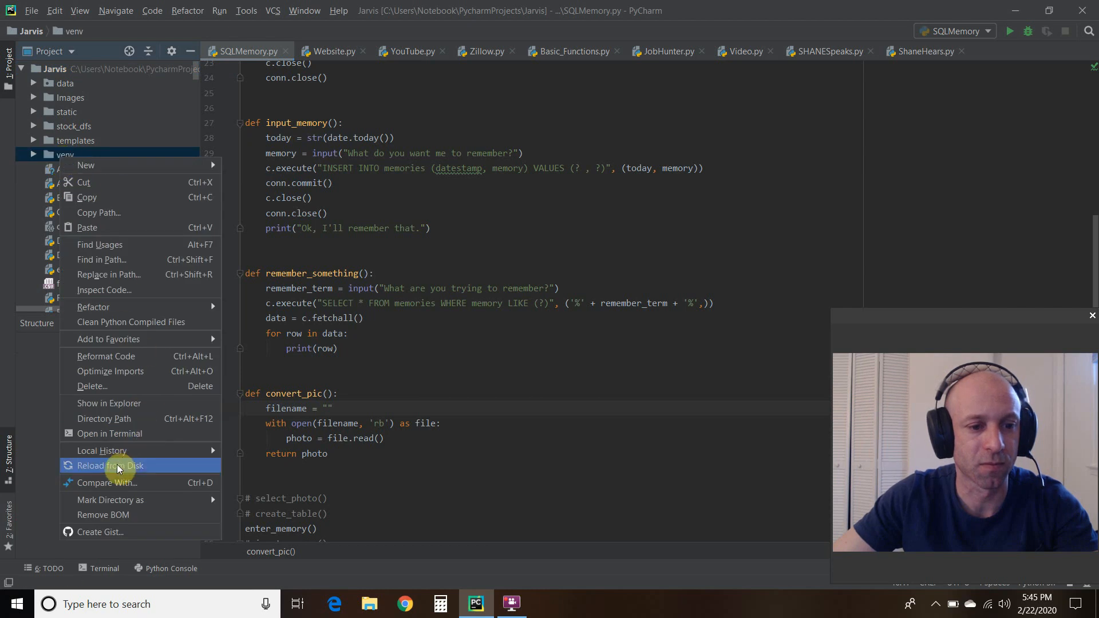
{"action": "left_click", "coordinate": [112, 466]}
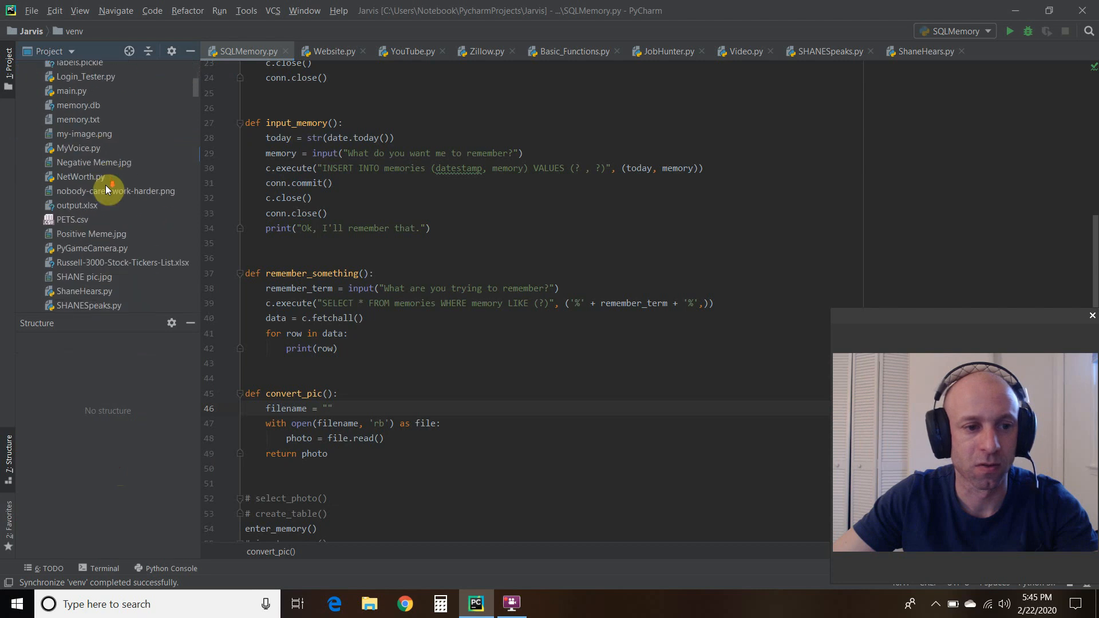
{"action": "scroll", "scroll_direction": "down", "scroll_amount": 3}
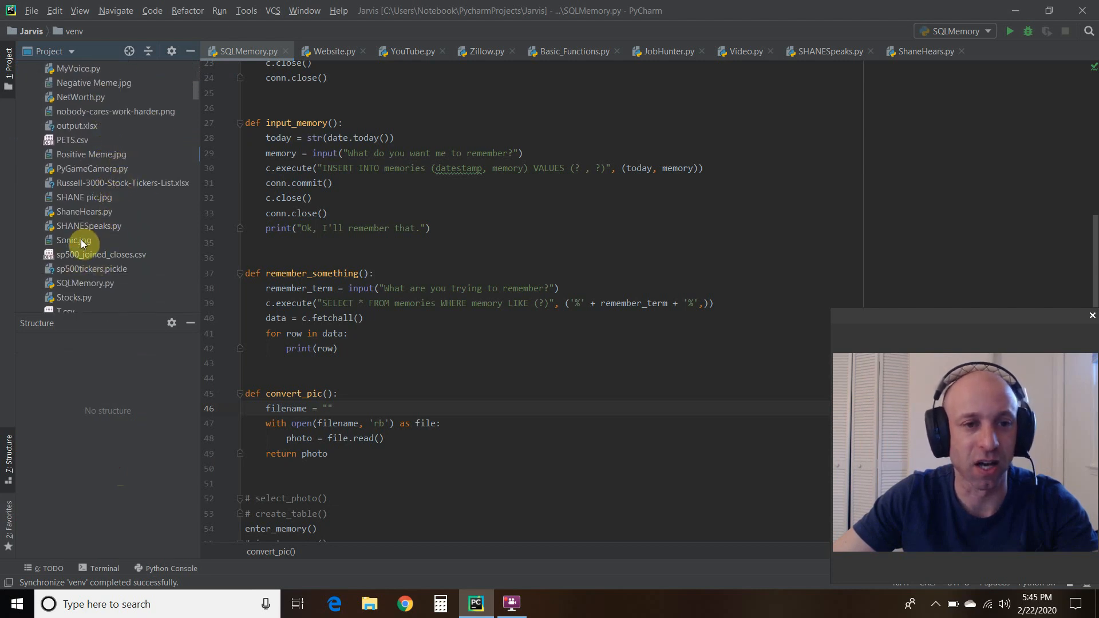
Preview the Sonic.jpg poster image, then return to the SQLMemory.py script.
{"action": "left_click", "coordinate": [73, 240]}
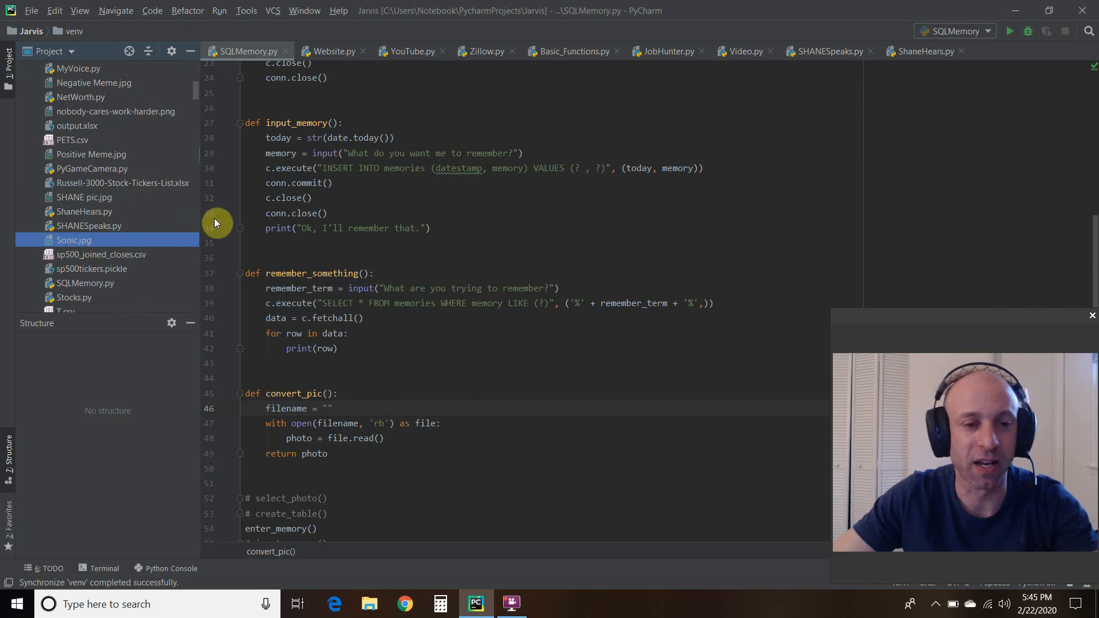
{"action": "double_click", "coordinate": [73, 240]}
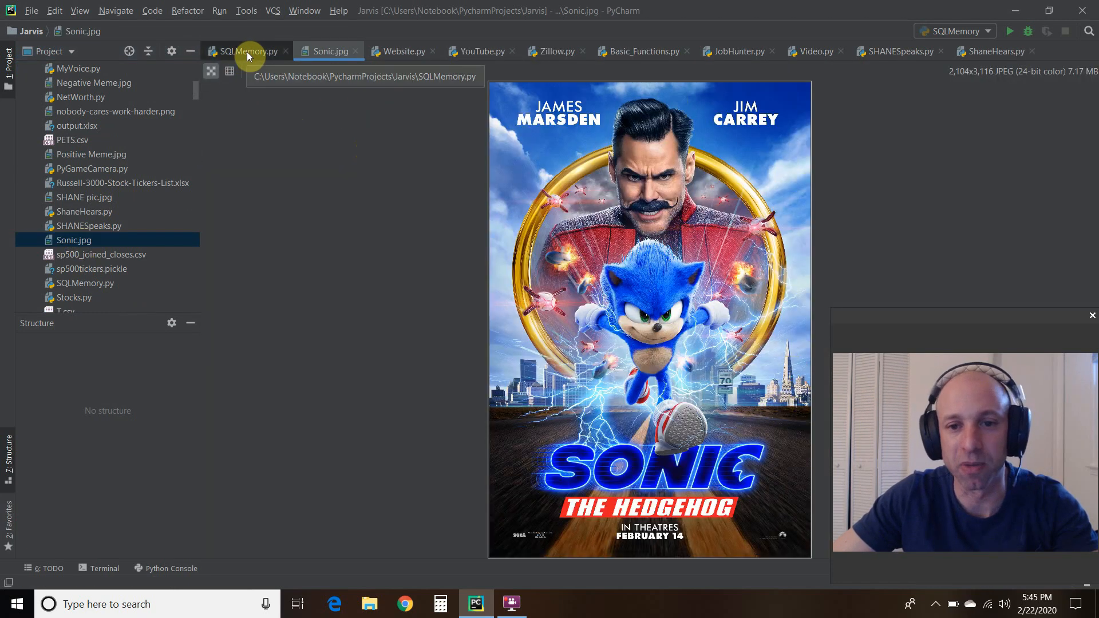
{"action": "left_click", "coordinate": [248, 51]}
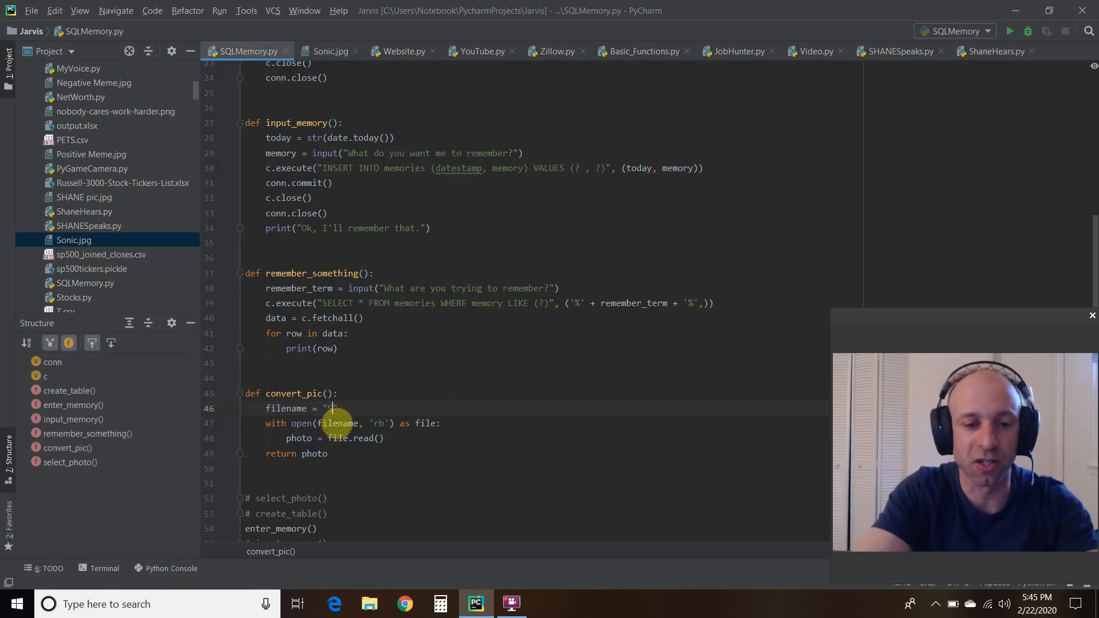
Set convert_pic's filename to "Sonic.jpg" so its bytes are read into photo.
{"action": "type", "text": "Sonic.jpg"}
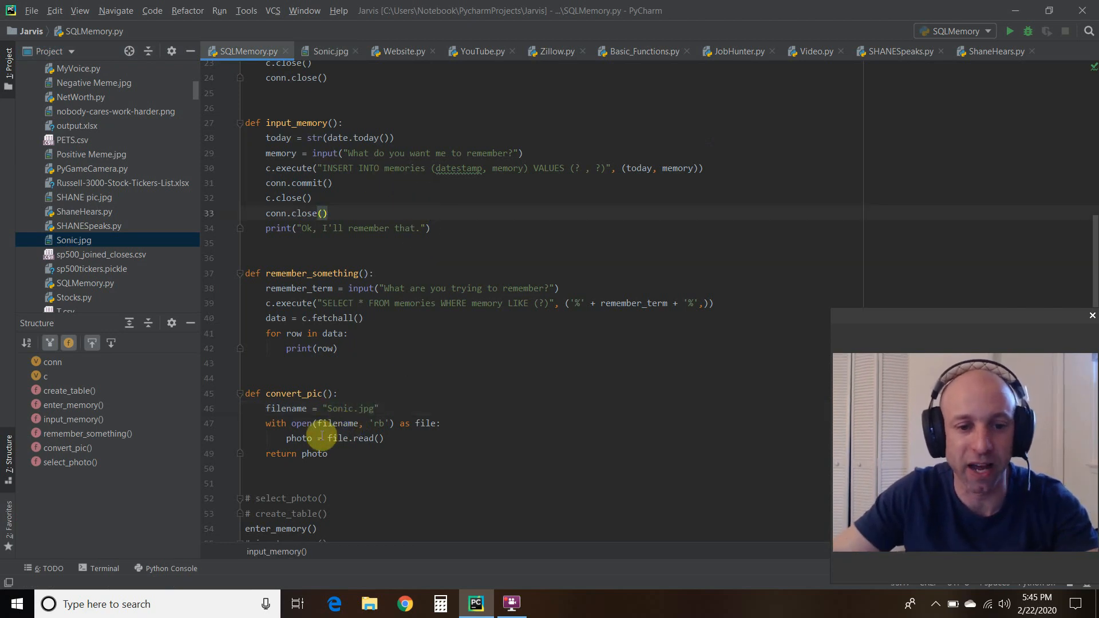
{"action": "mouse_move", "coordinate": [364, 408]}
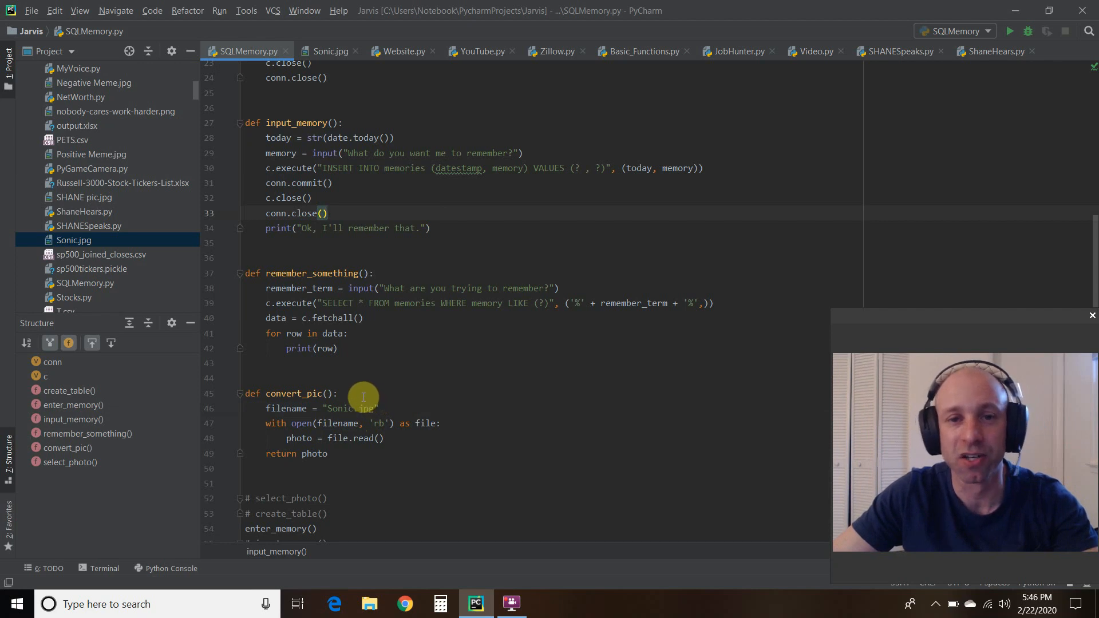
{"action": "mouse_move", "coordinate": [444, 236]}
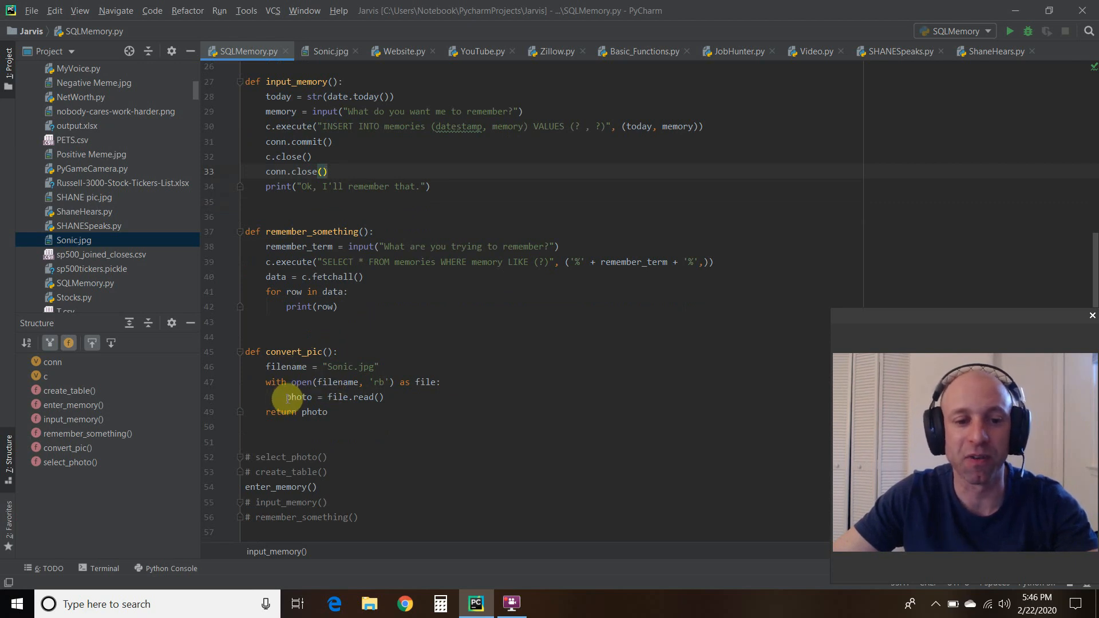
{"action": "mouse_move", "coordinate": [380, 382]}
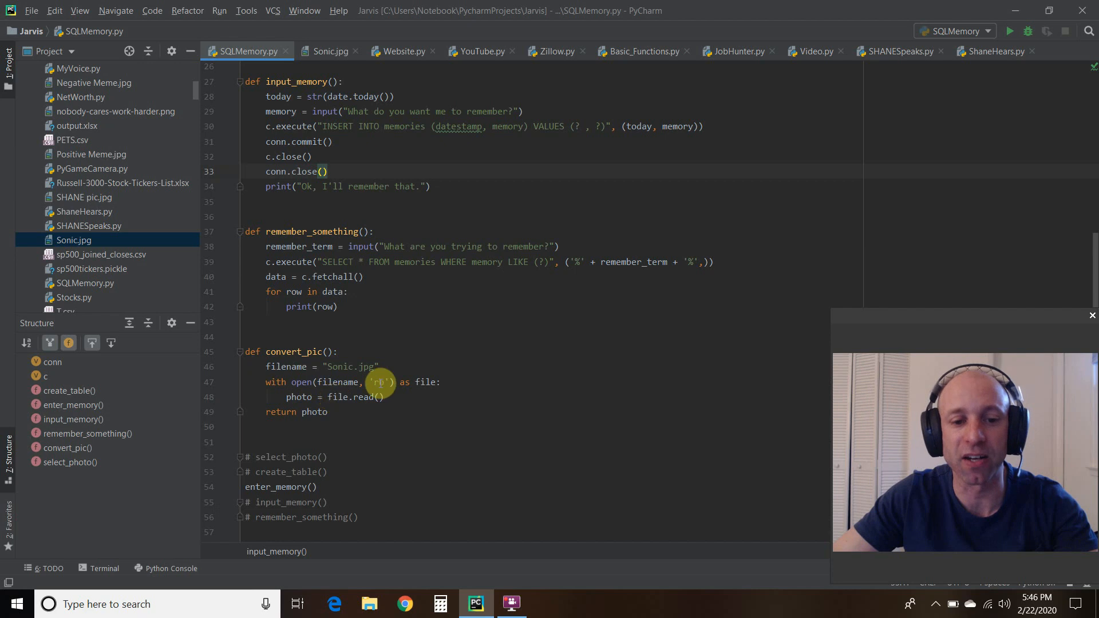
{"action": "mouse_move", "coordinate": [375, 443]}
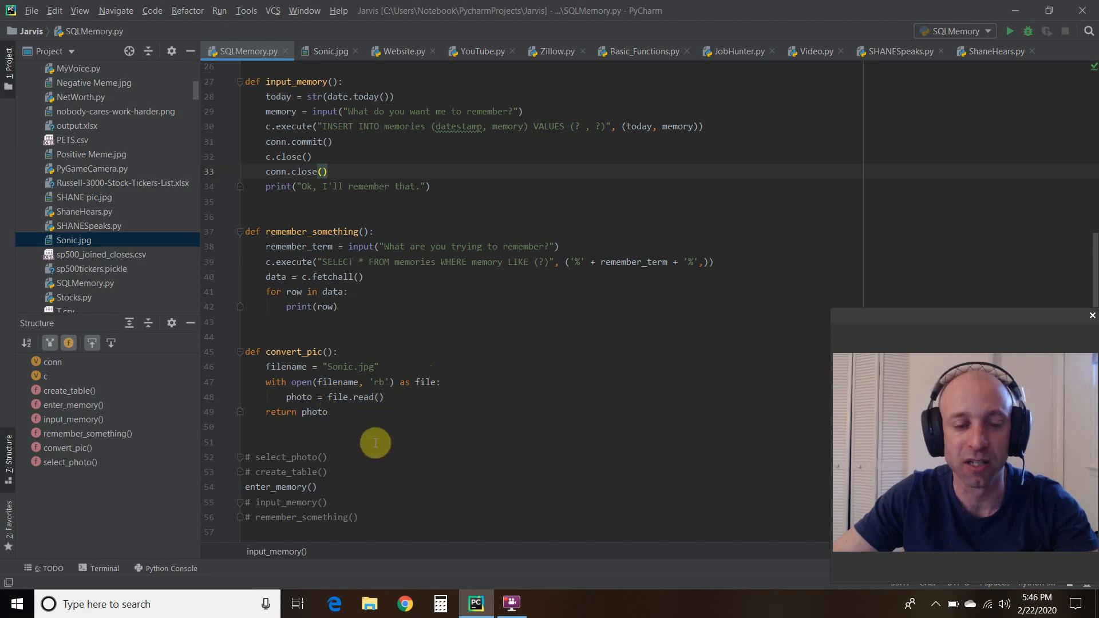
{"action": "mouse_move", "coordinate": [341, 415]}
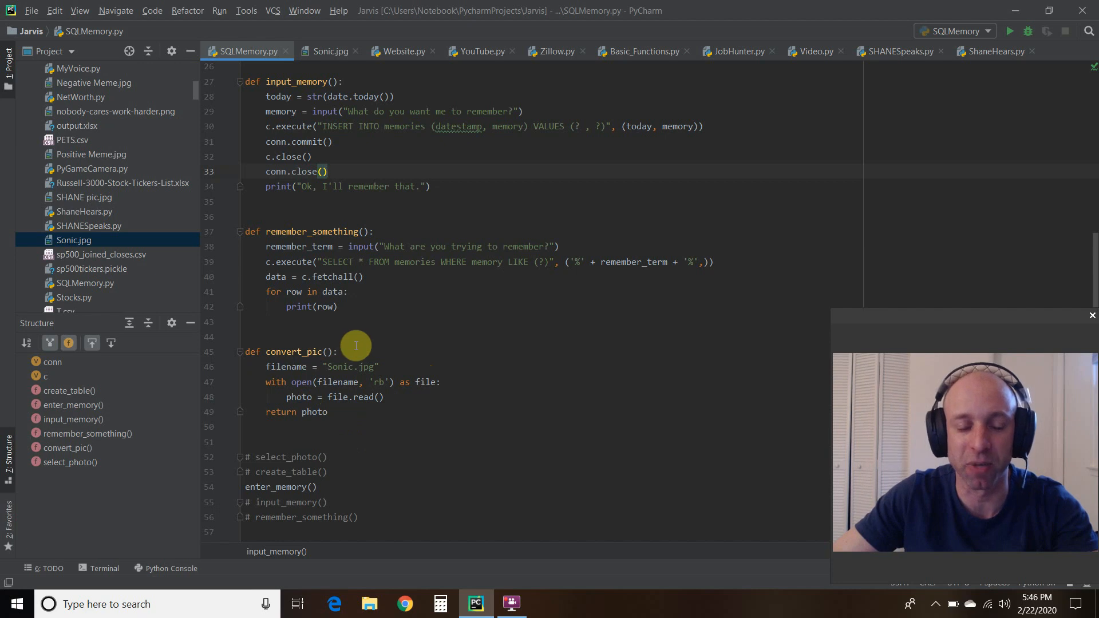
{"action": "mouse_move", "coordinate": [350, 411]}
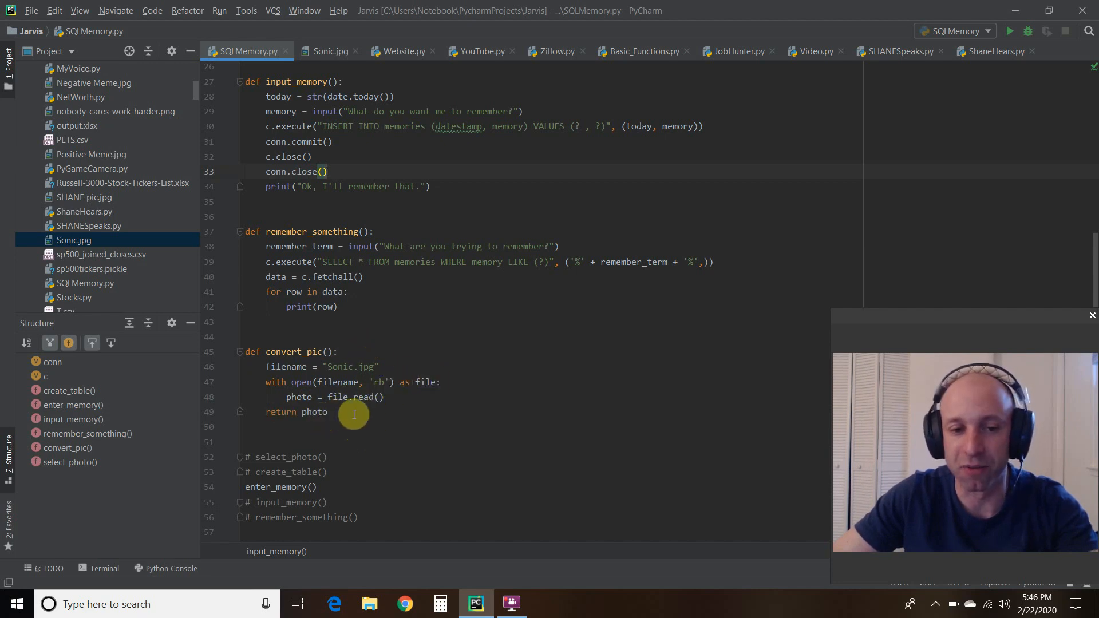
{"action": "scroll", "scroll_direction": "up", "scroll_amount": 3}
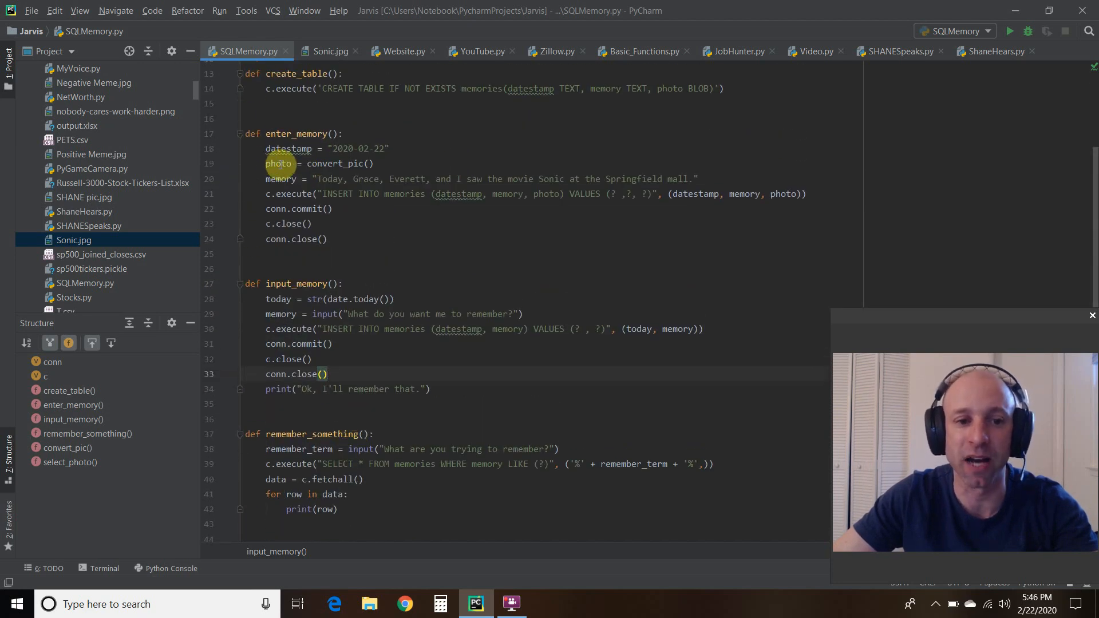
{"action": "scroll", "scroll_direction": "down", "scroll_amount": 3}
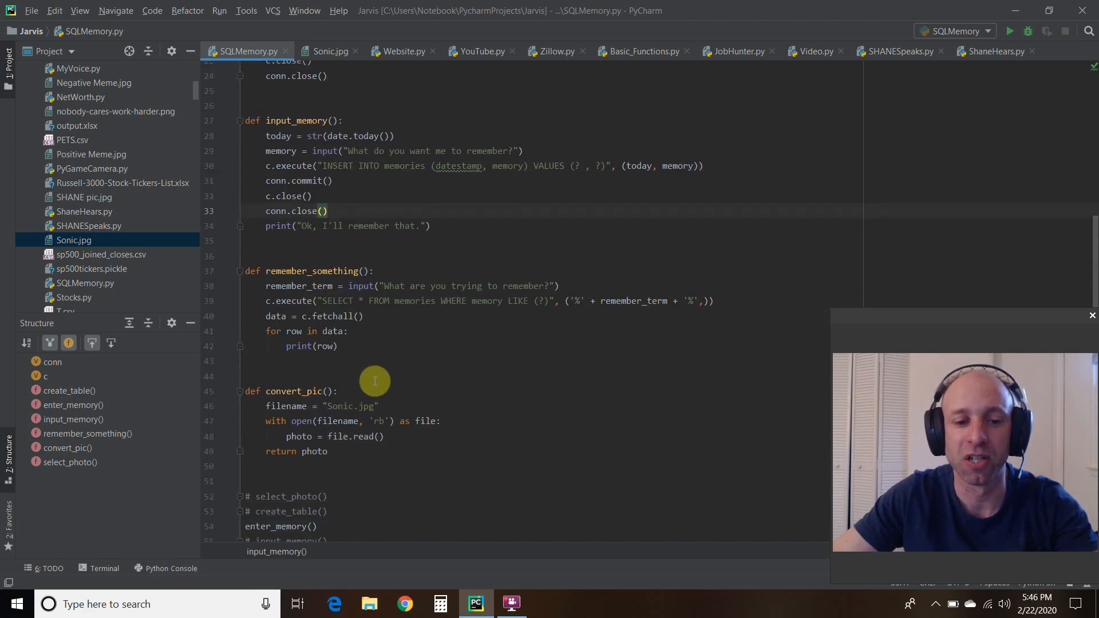
{"action": "mouse_move", "coordinate": [297, 427]}
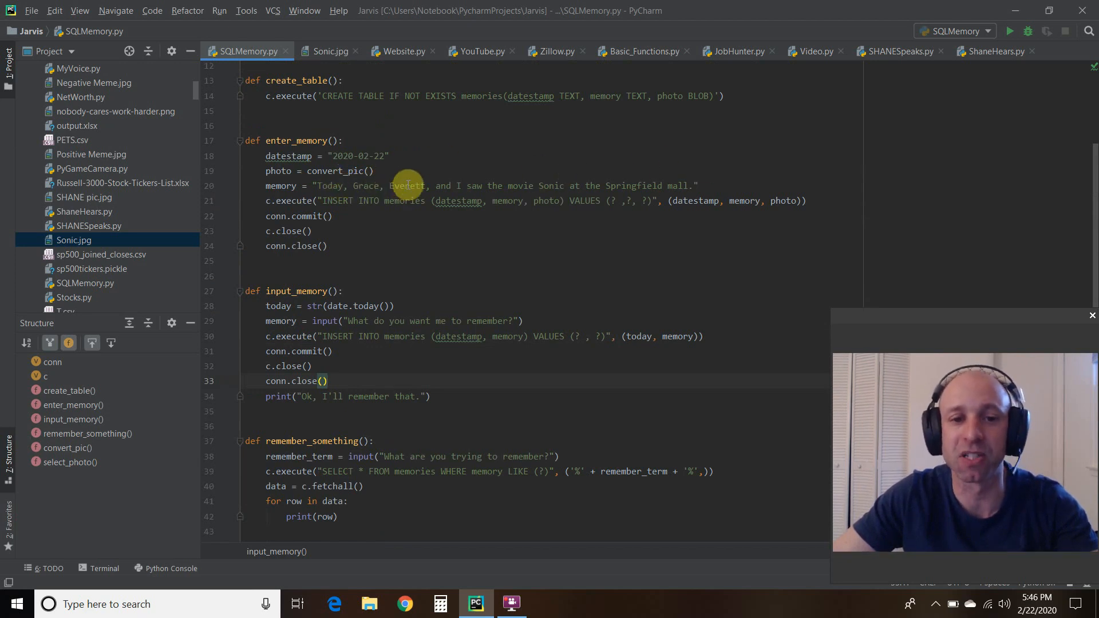
{"action": "mouse_move", "coordinate": [652, 183]}
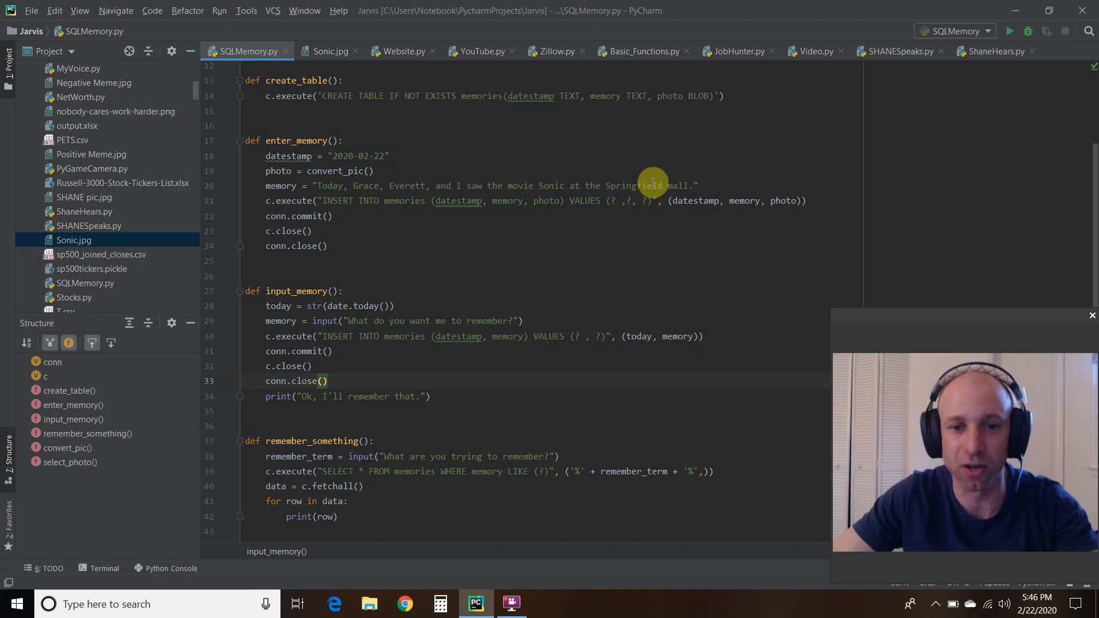
{"action": "mouse_move", "coordinate": [704, 139]}
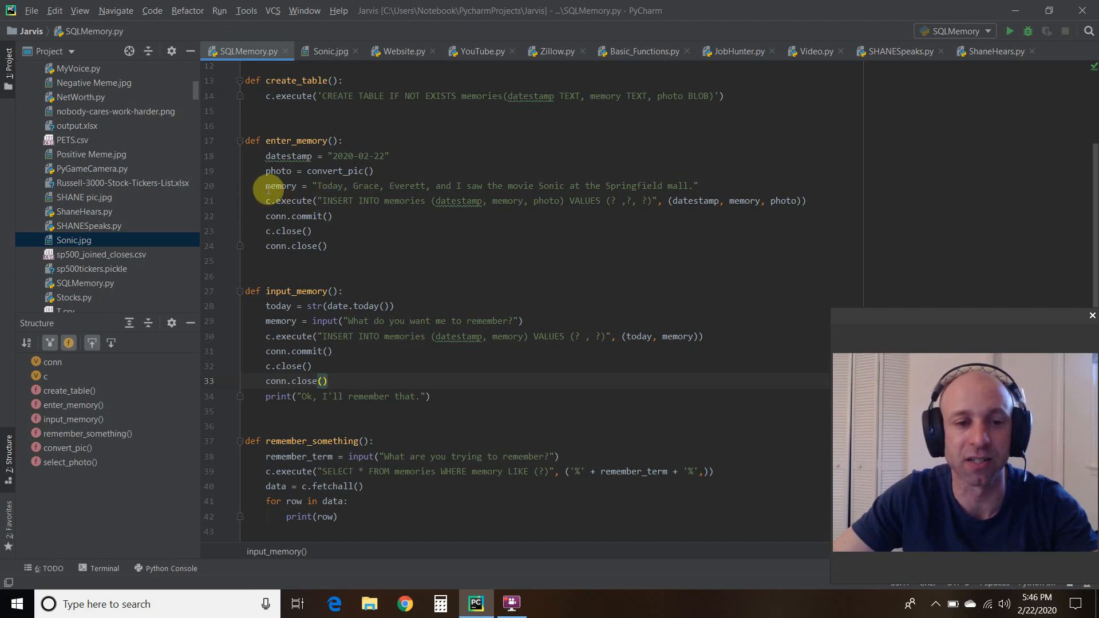
{"action": "mouse_move", "coordinate": [343, 201]}
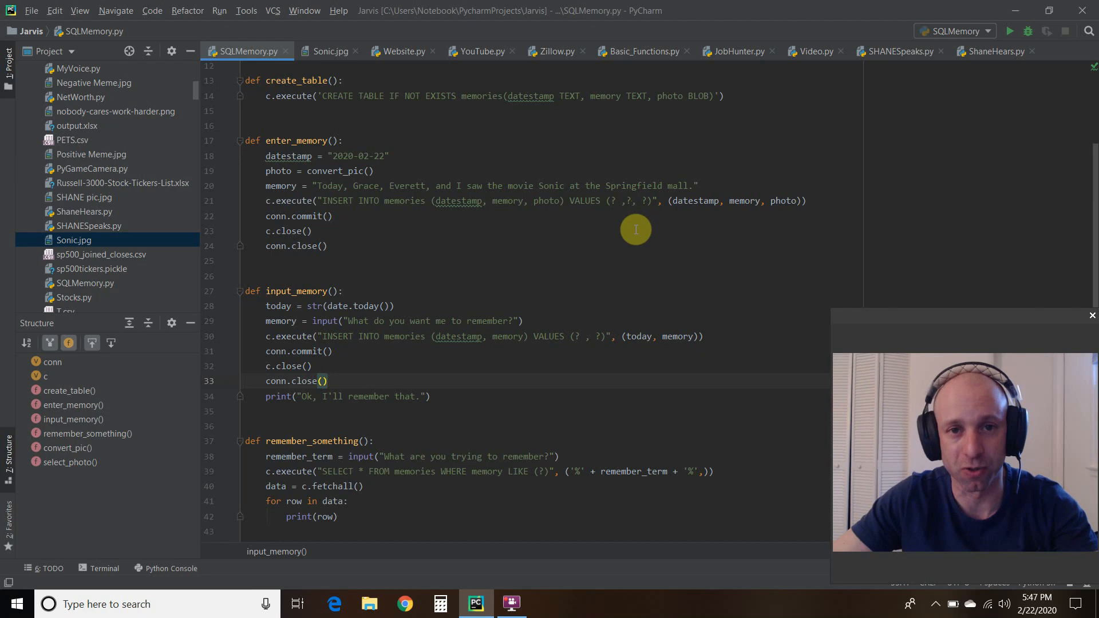
{"action": "mouse_move", "coordinate": [694, 200]}
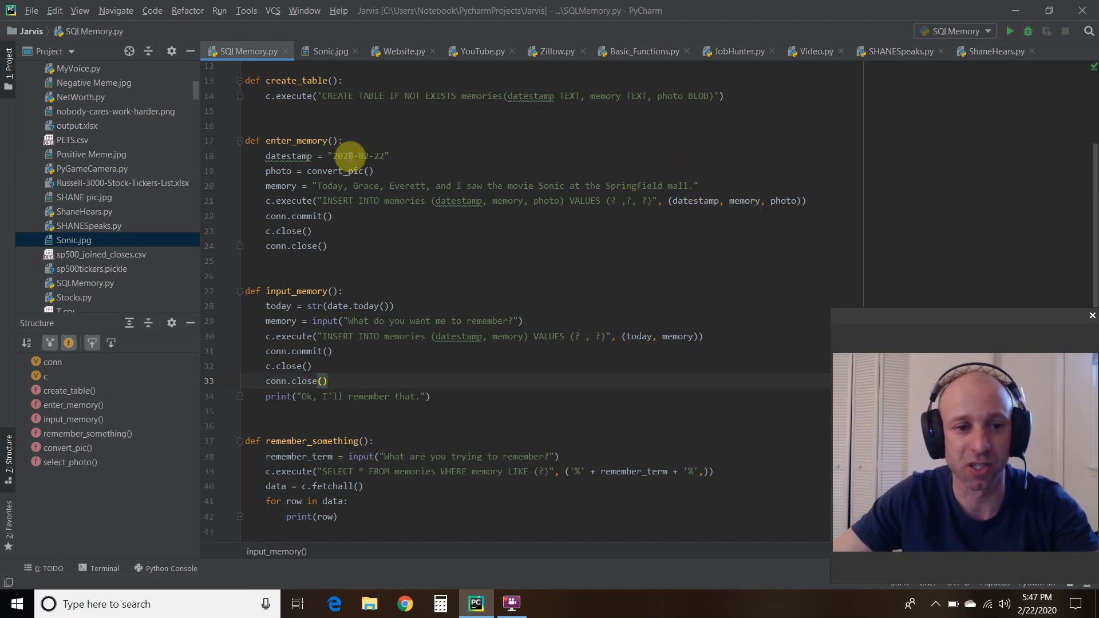
{"action": "mouse_move", "coordinate": [746, 206]}
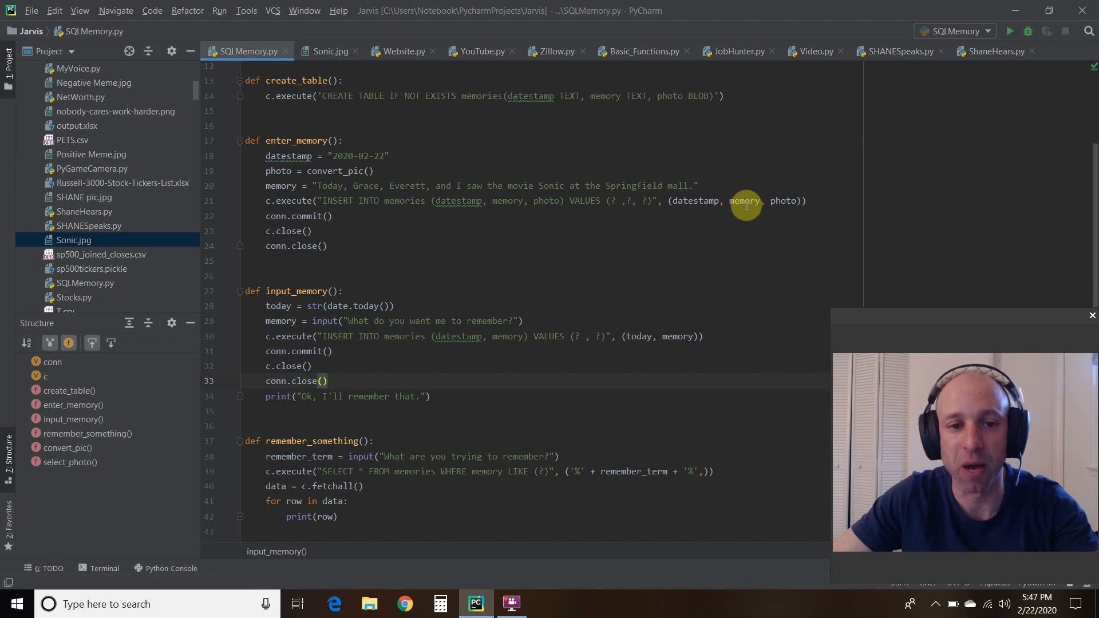
{"action": "mouse_move", "coordinate": [792, 201]}
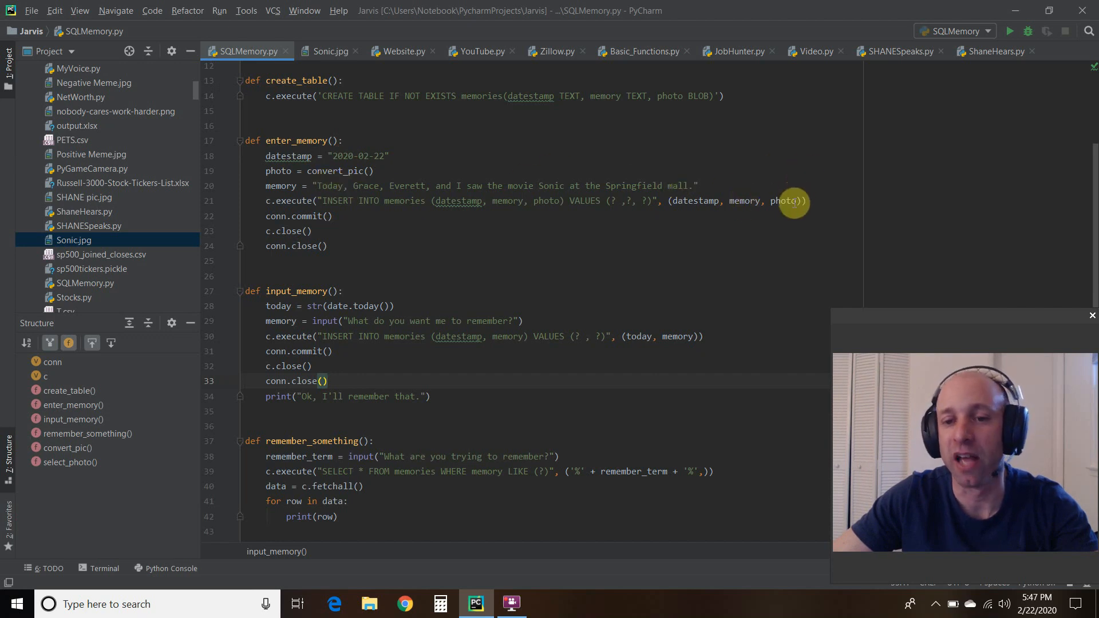
{"action": "mouse_move", "coordinate": [350, 172]}
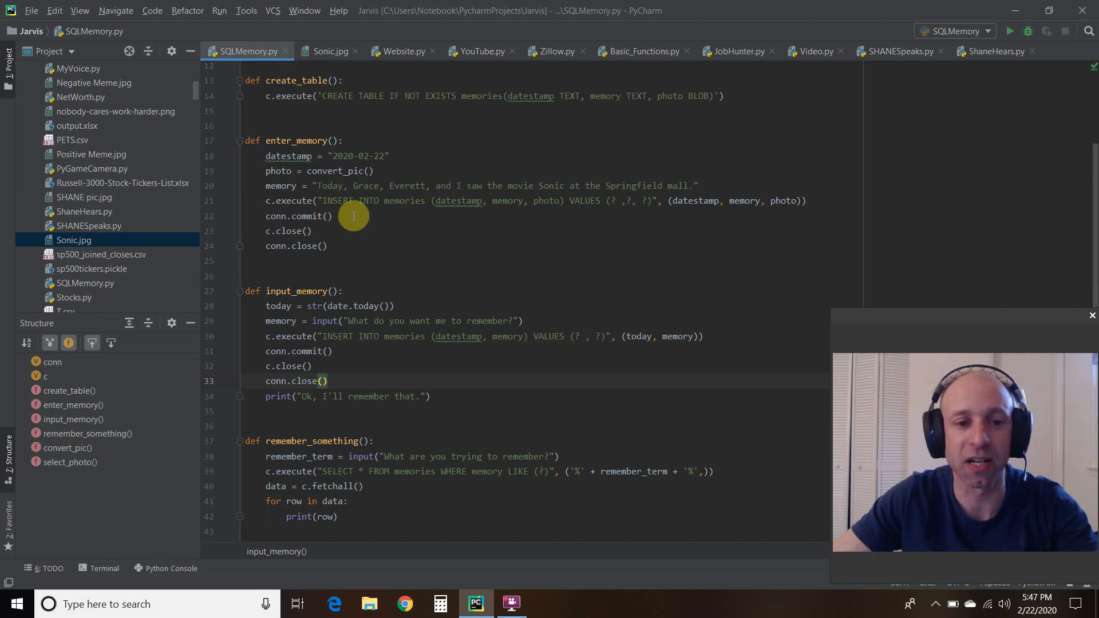
{"action": "mouse_move", "coordinate": [255, 243]}
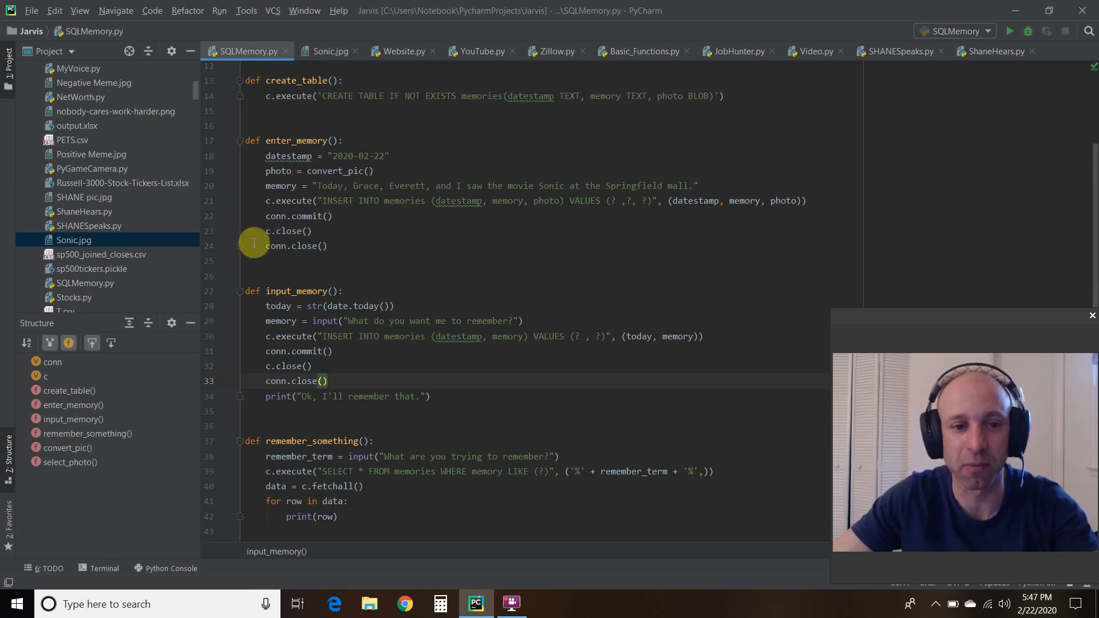
{"action": "mouse_move", "coordinate": [361, 236]}
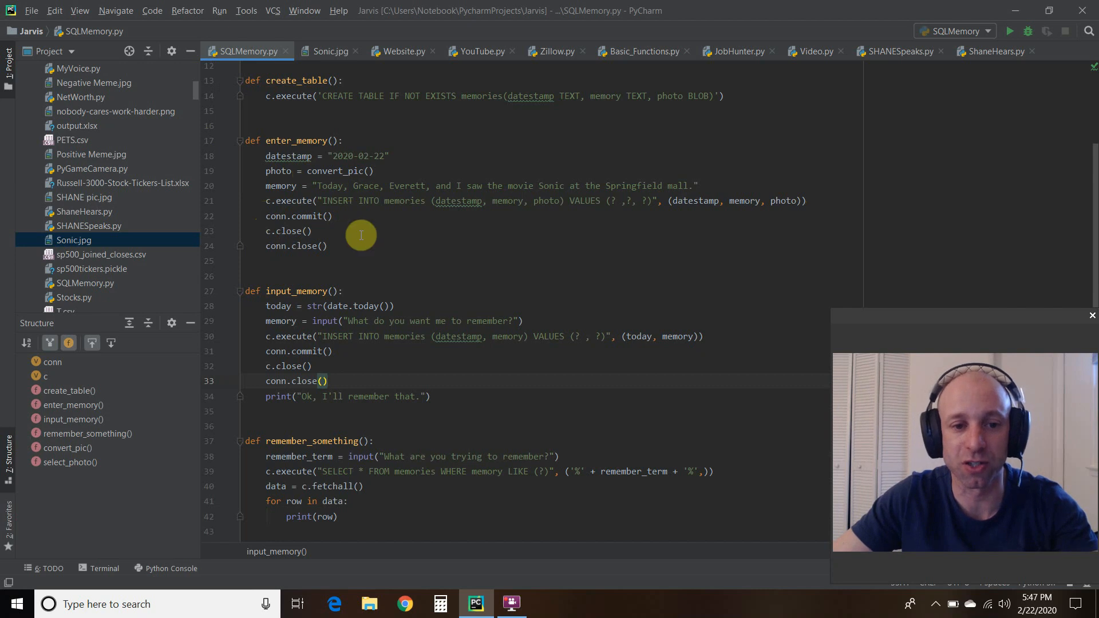
{"action": "mouse_move", "coordinate": [355, 246]}
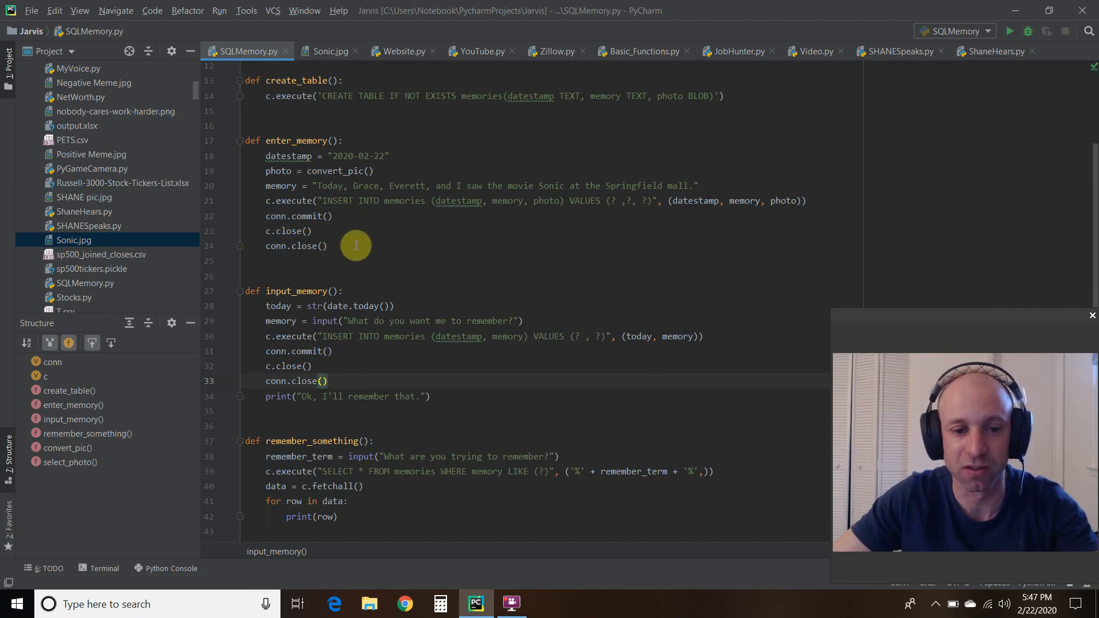
Run SQLMemory.py to exit code 0, then search Windows for 'memory'.
{"action": "scroll", "scroll_direction": "down", "scroll_amount": 3}
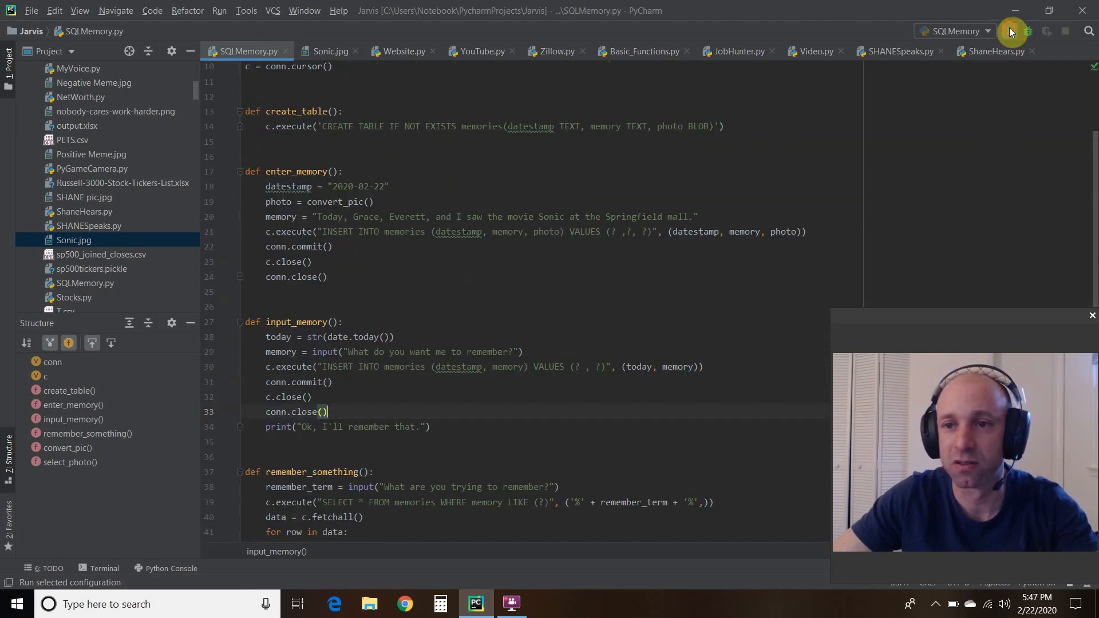
{"action": "left_click", "coordinate": [1009, 31]}
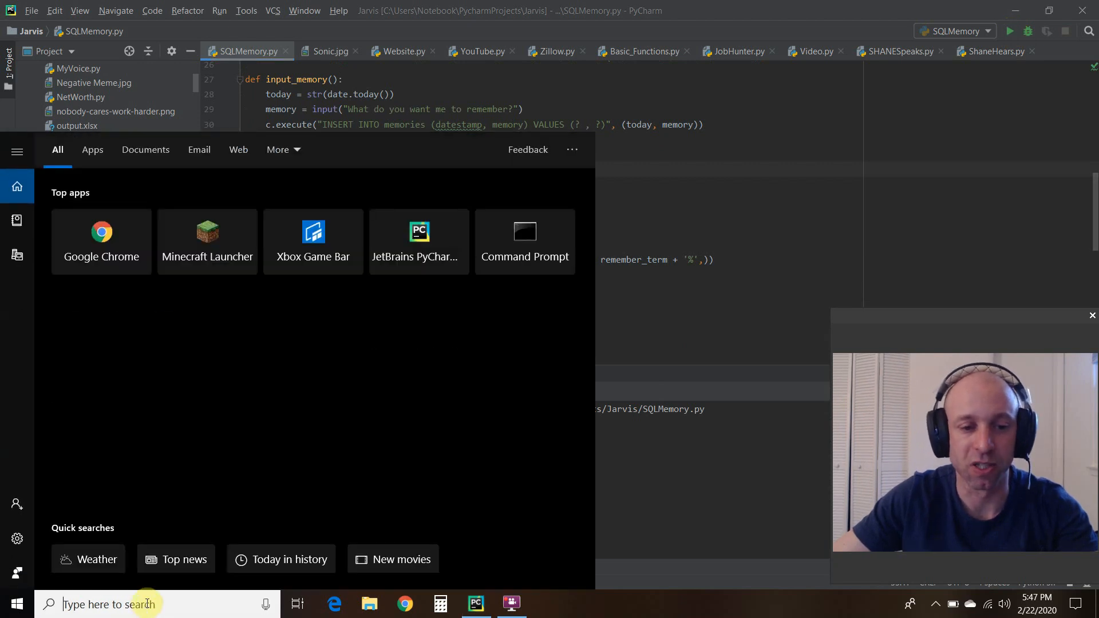
{"action": "type", "text": "memory"}
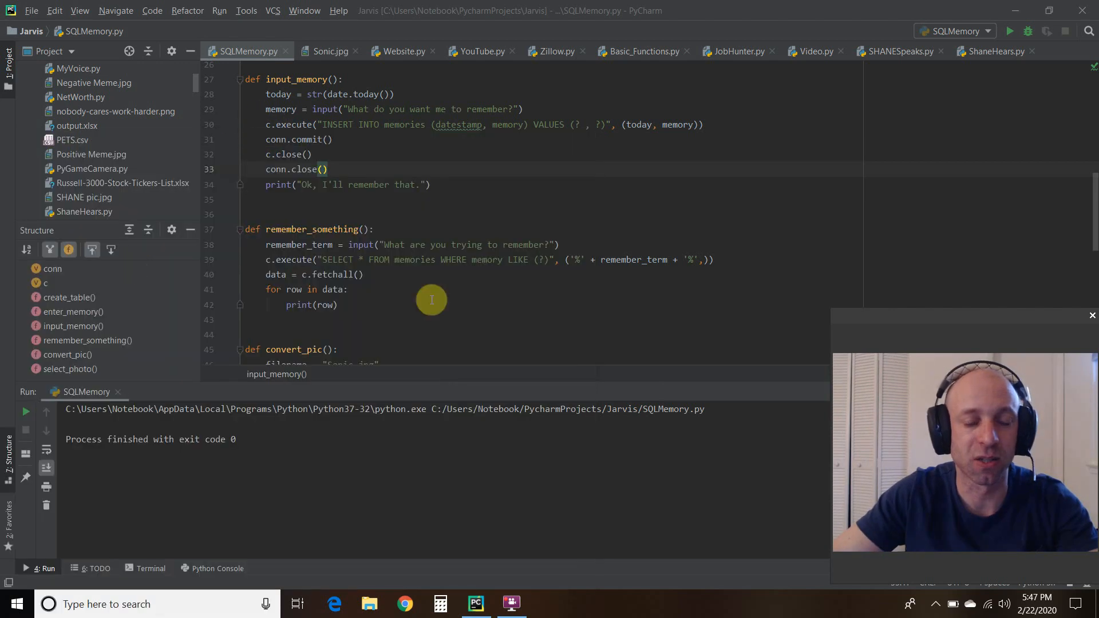
{"action": "mouse_move", "coordinate": [444, 137]}
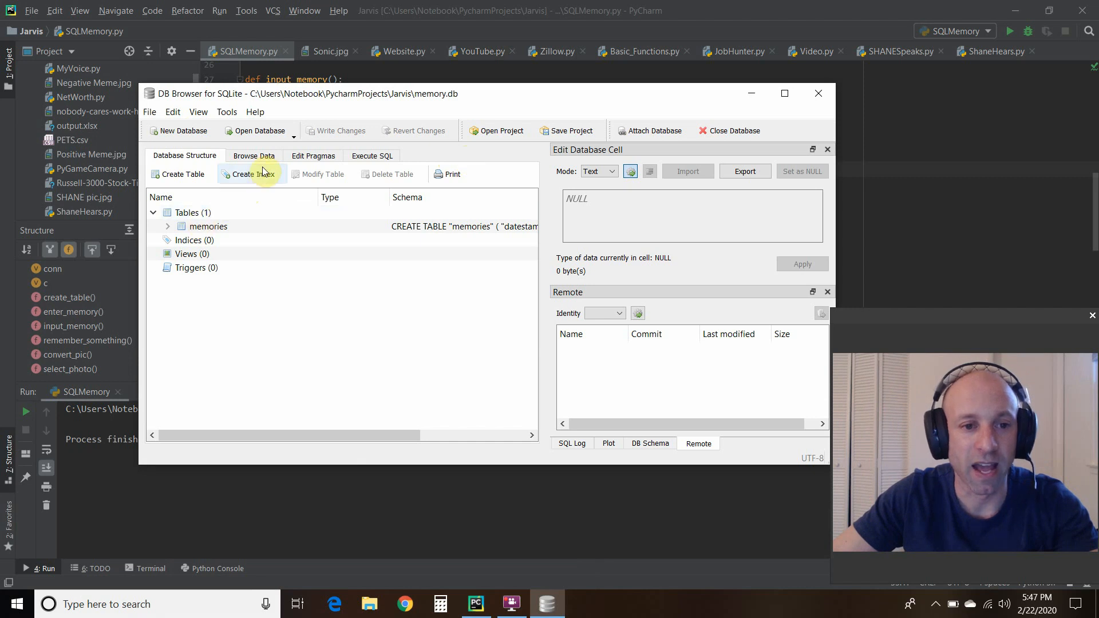
Browse the memories table and inspect row 10's 2020-02-22 memory and BLOB photo cells.
{"action": "left_click", "coordinate": [254, 155]}
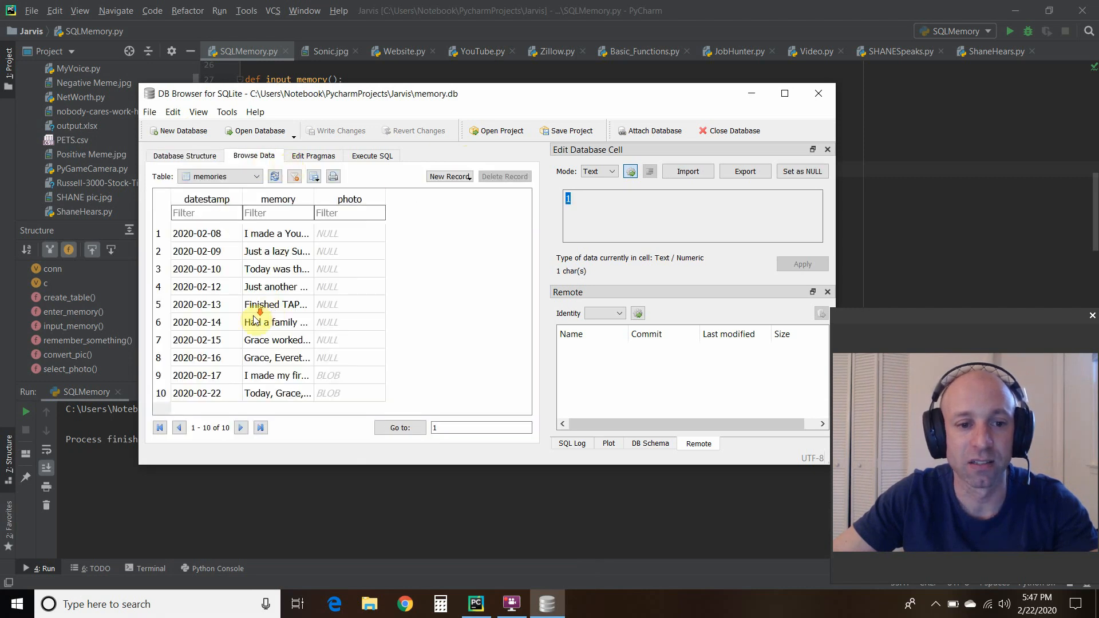
{"action": "left_click", "coordinate": [277, 393]}
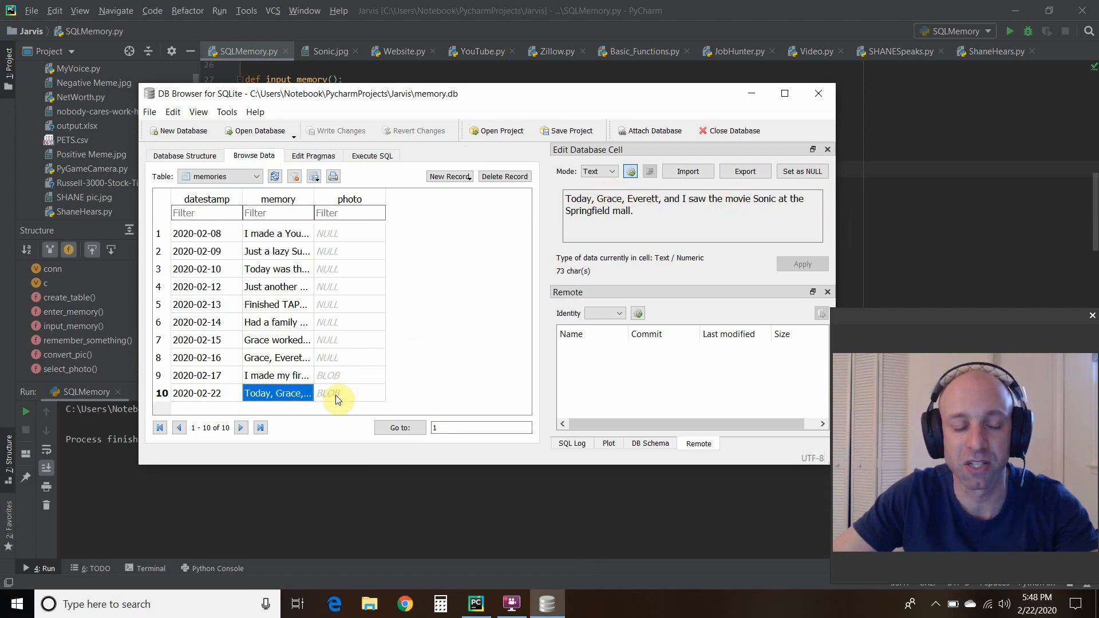
{"action": "left_click", "coordinate": [350, 394]}
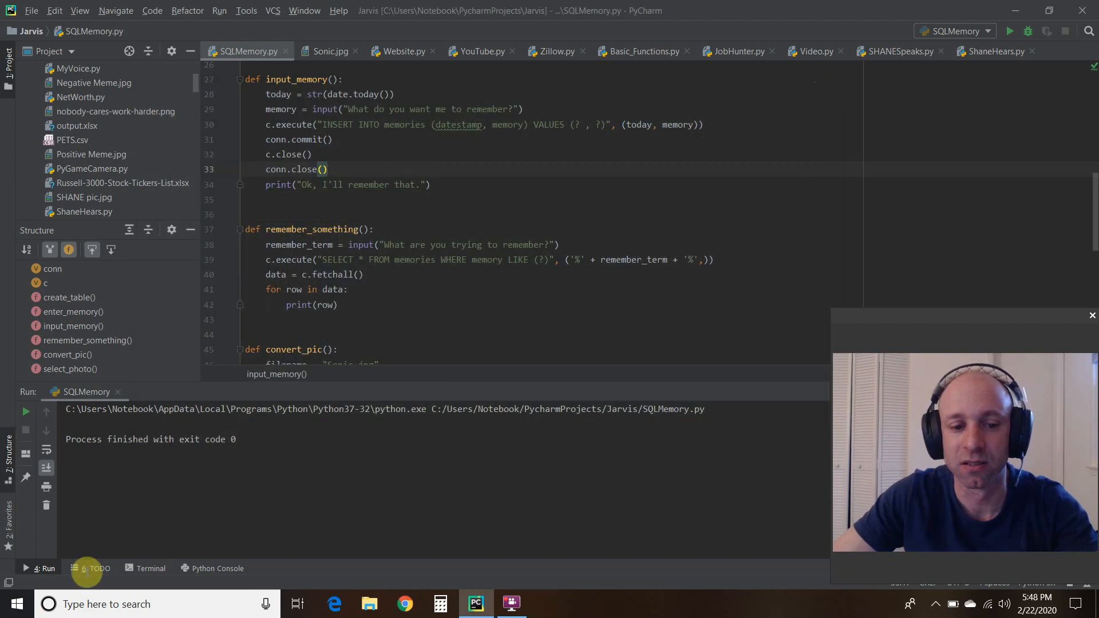
Delete Sonic.jpg from the PyCharm project and confirm the deletion.
{"action": "scroll", "scroll_direction": "down", "scroll_amount": 3}
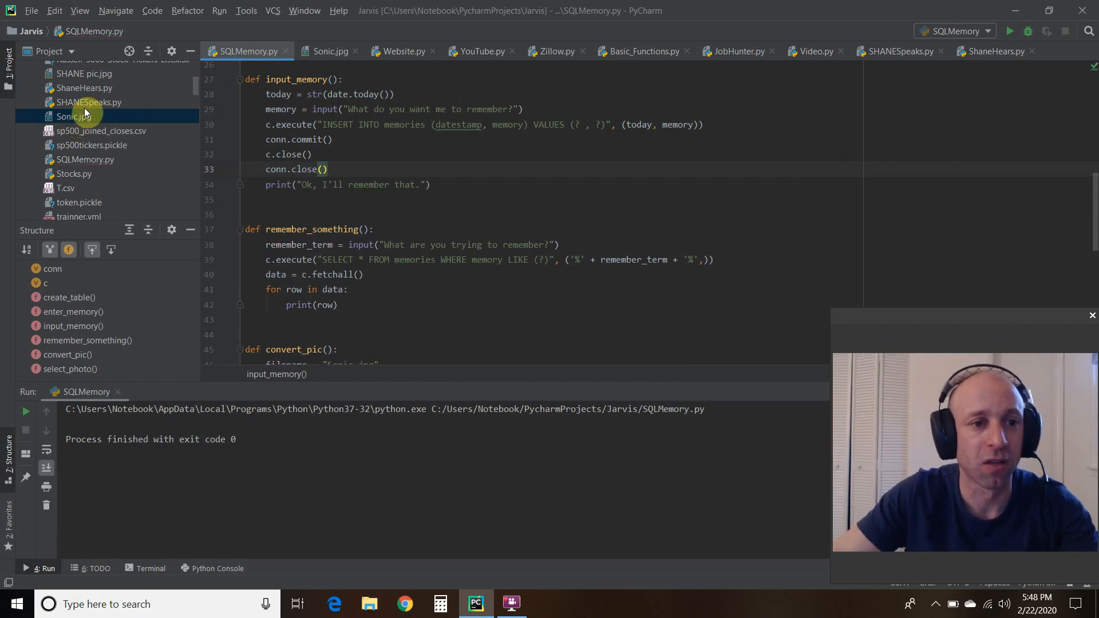
{"action": "right_click", "coordinate": [73, 117]}
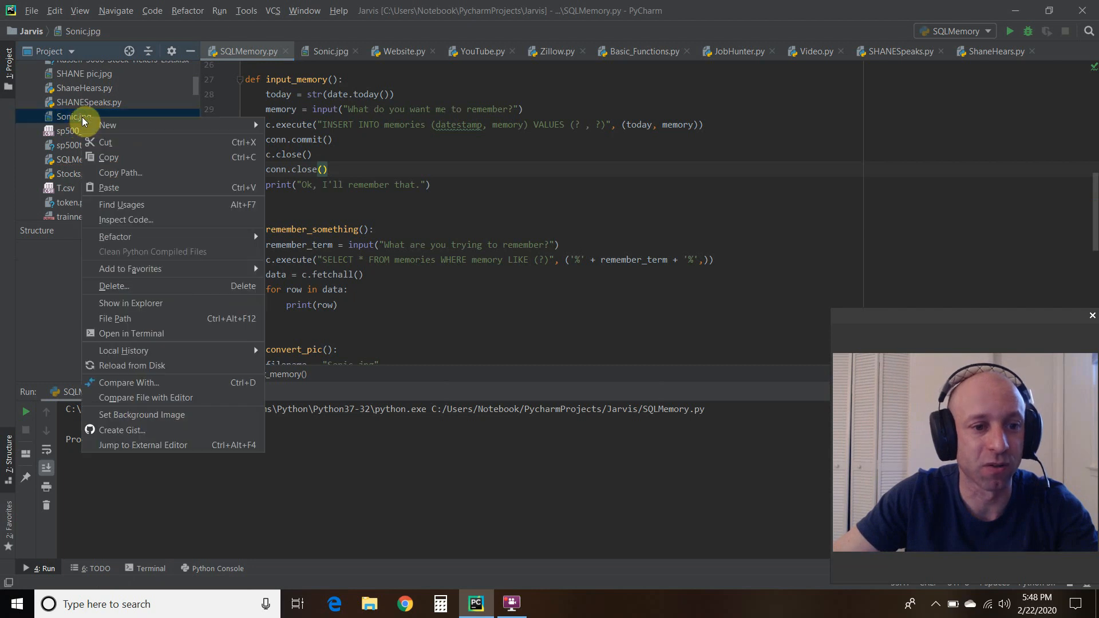
{"action": "mouse_move", "coordinate": [130, 302]}
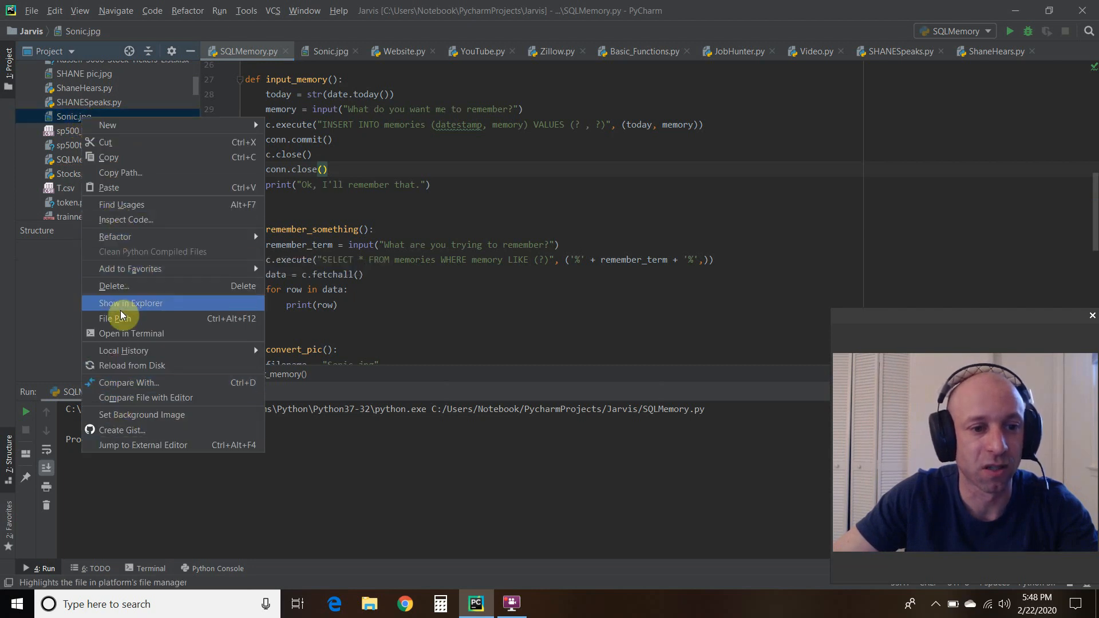
{"action": "left_click", "coordinate": [113, 286]}
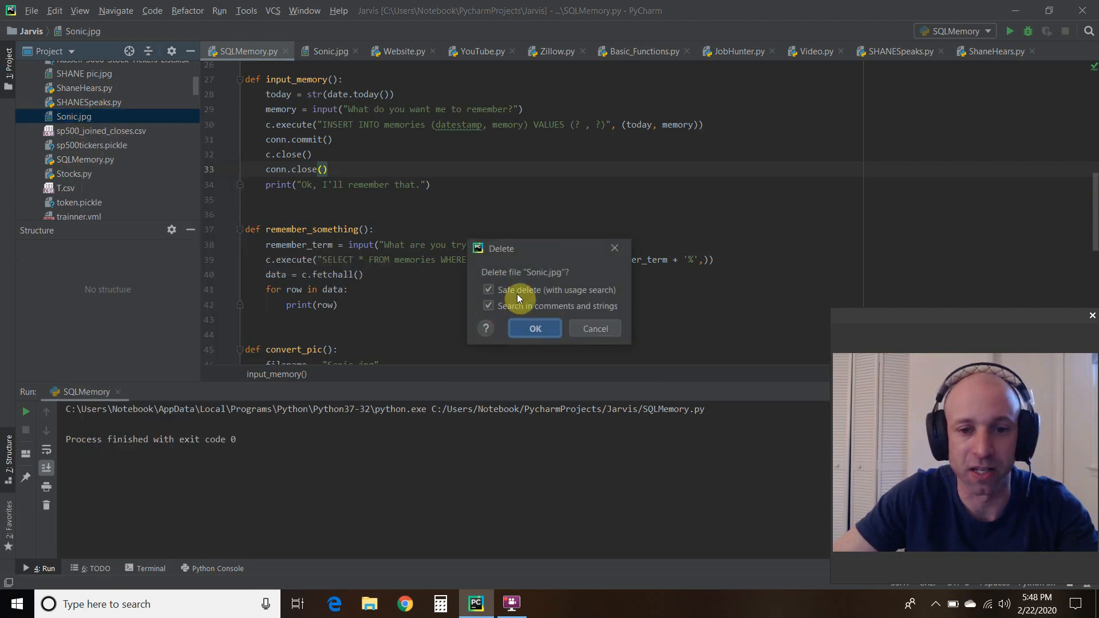
{"action": "left_click", "coordinate": [534, 328]}
{"action": "type", "text": "m"}
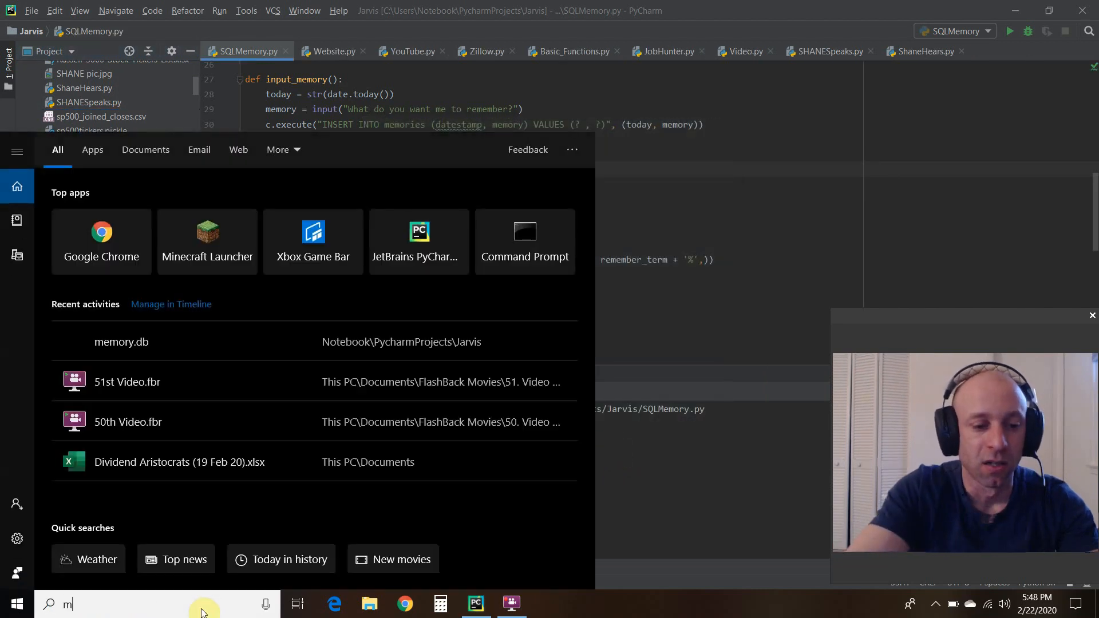
Reopen memory.db, browse memories and view row 10's BLOB photo as a JPEG image.
{"action": "type", "text": "emory"}
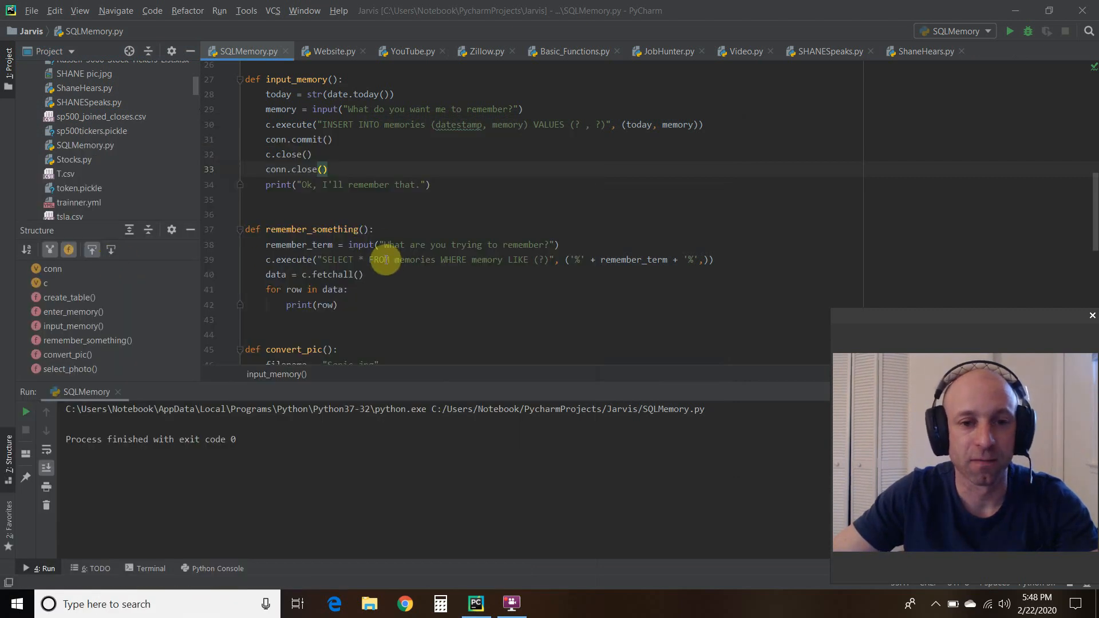
{"action": "left_click", "coordinate": [547, 604]}
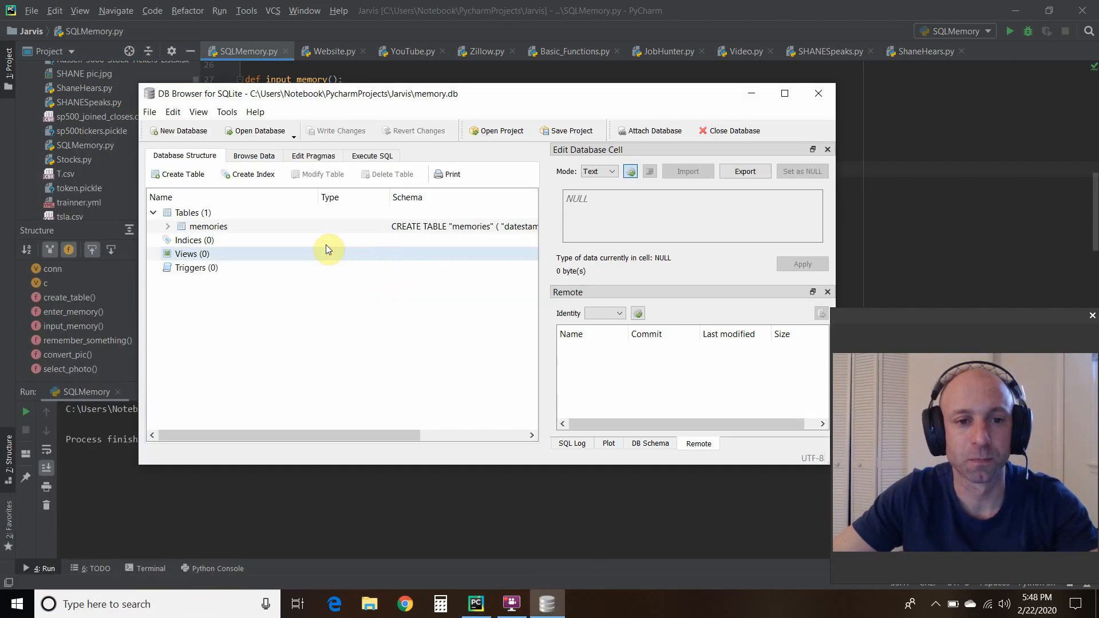
{"action": "left_click", "coordinate": [255, 156]}
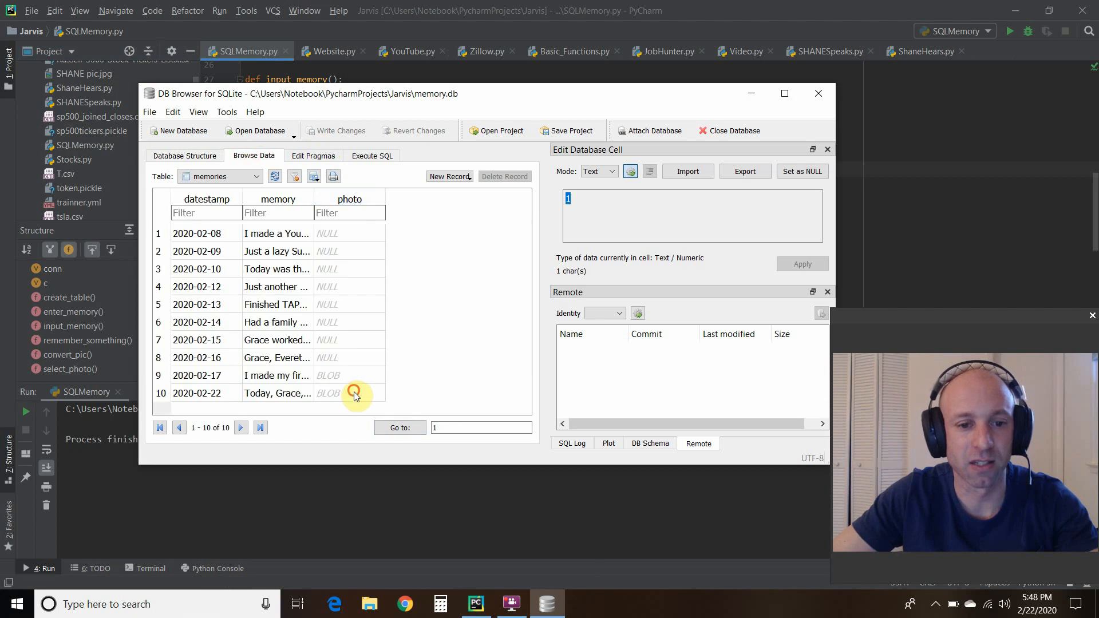
{"action": "left_click", "coordinate": [349, 394]}
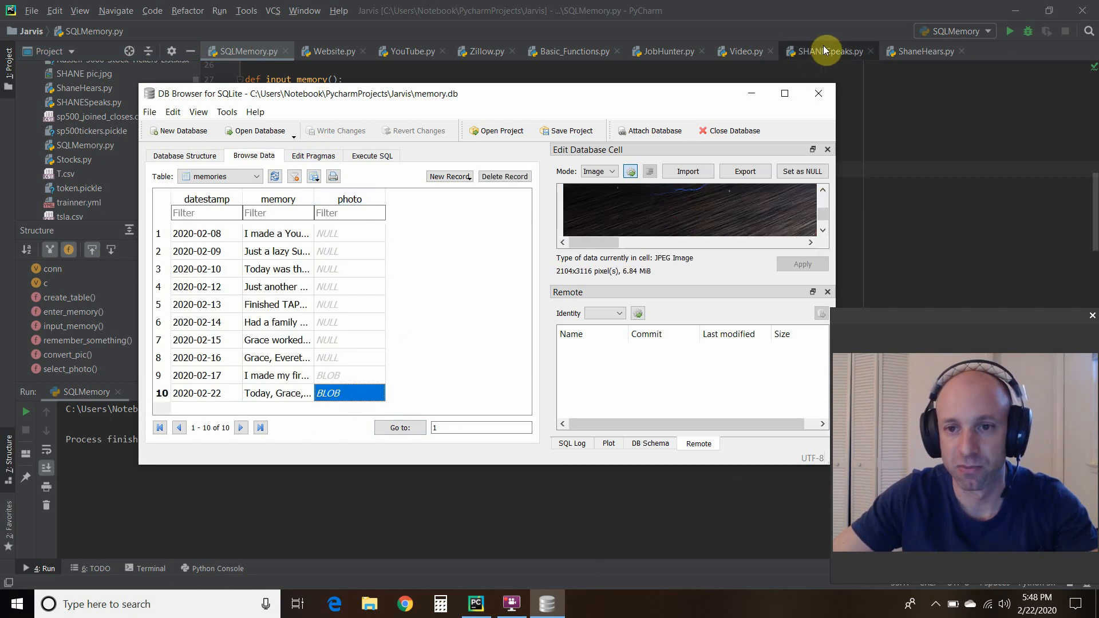
Switch back to PyCharm and scroll to the convert_pic function.
{"action": "left_click", "coordinate": [818, 94]}
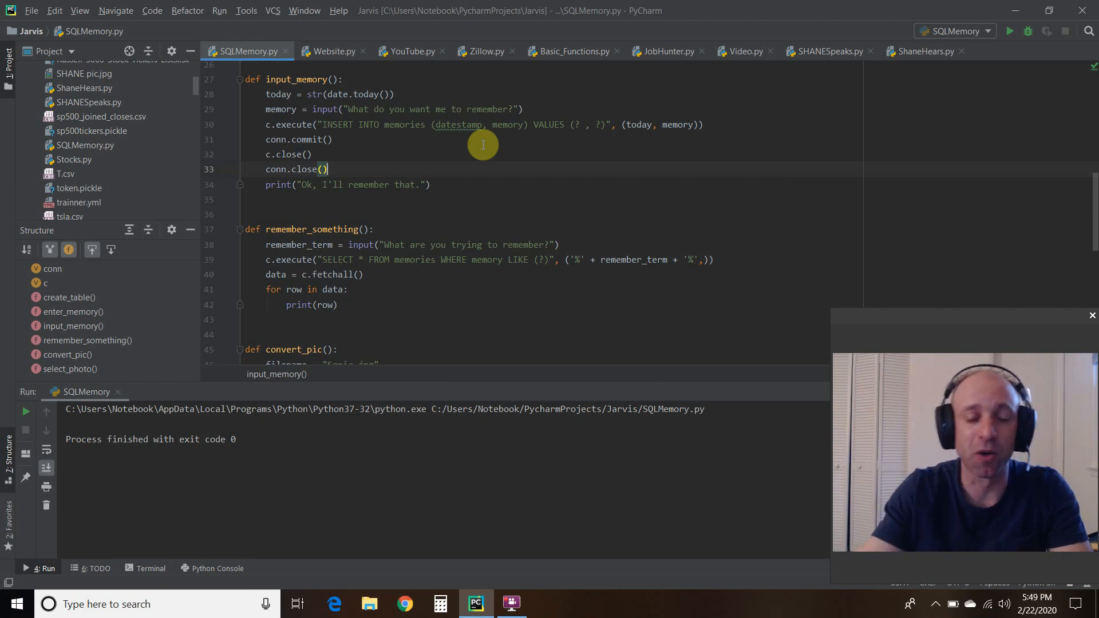
{"action": "scroll", "scroll_direction": "down", "scroll_amount": 3}
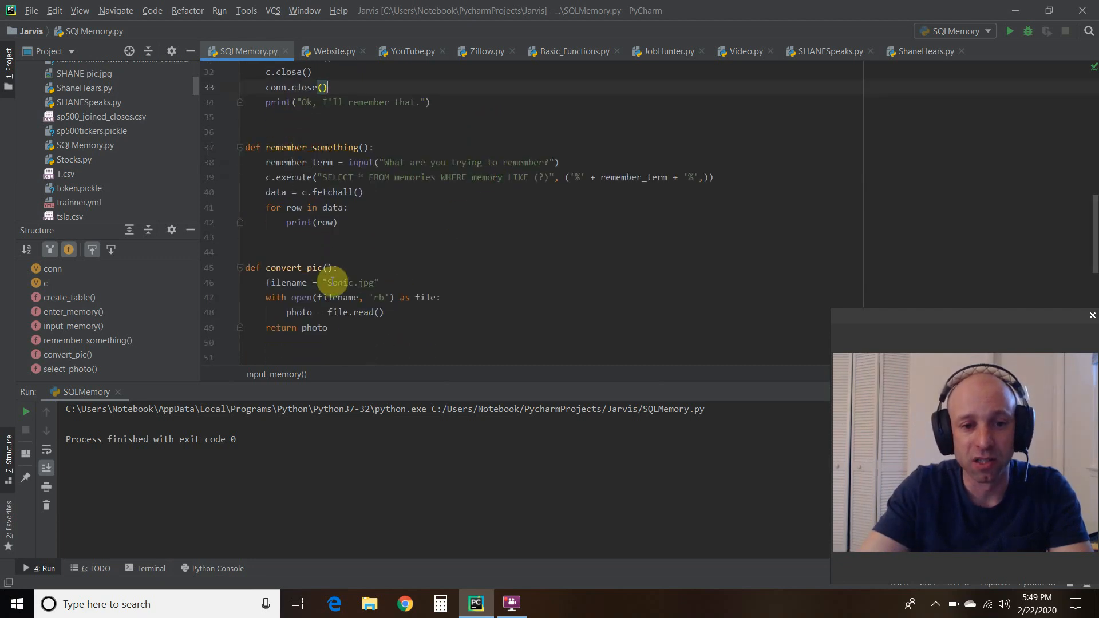